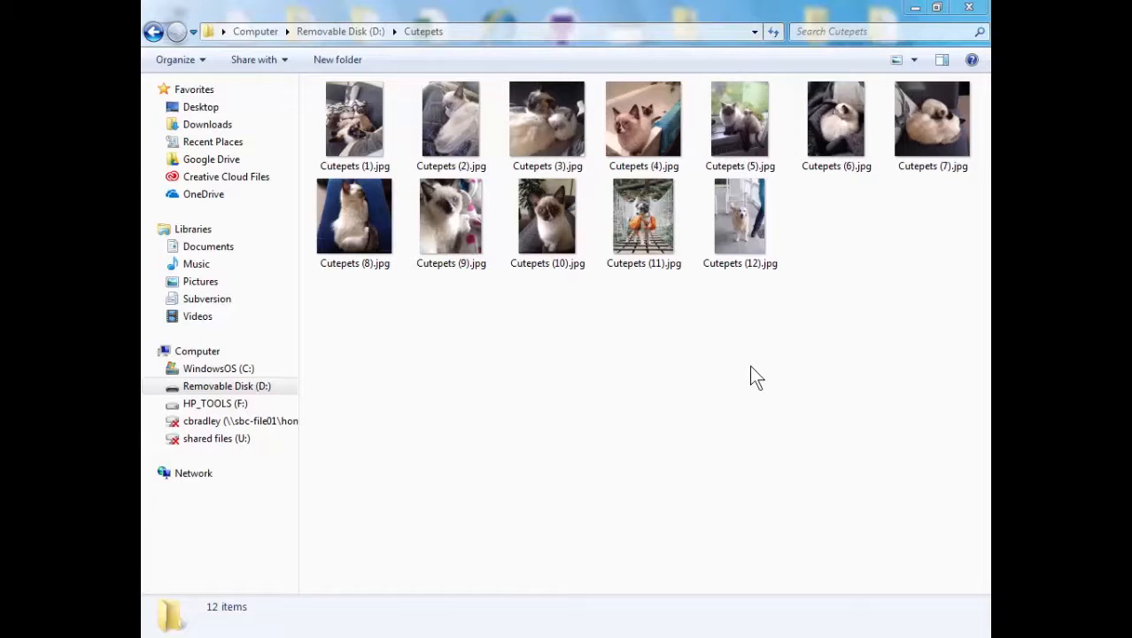
{"action": "mouse_move", "coordinate": [785, 350]}
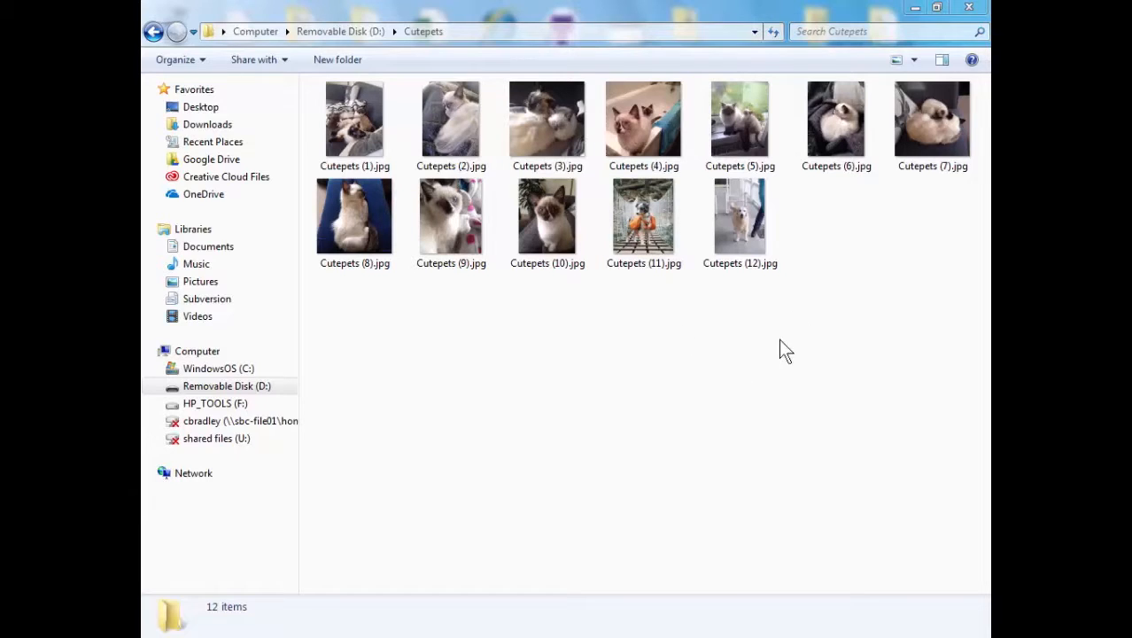
{"action": "mouse_move", "coordinate": [921, 279]}
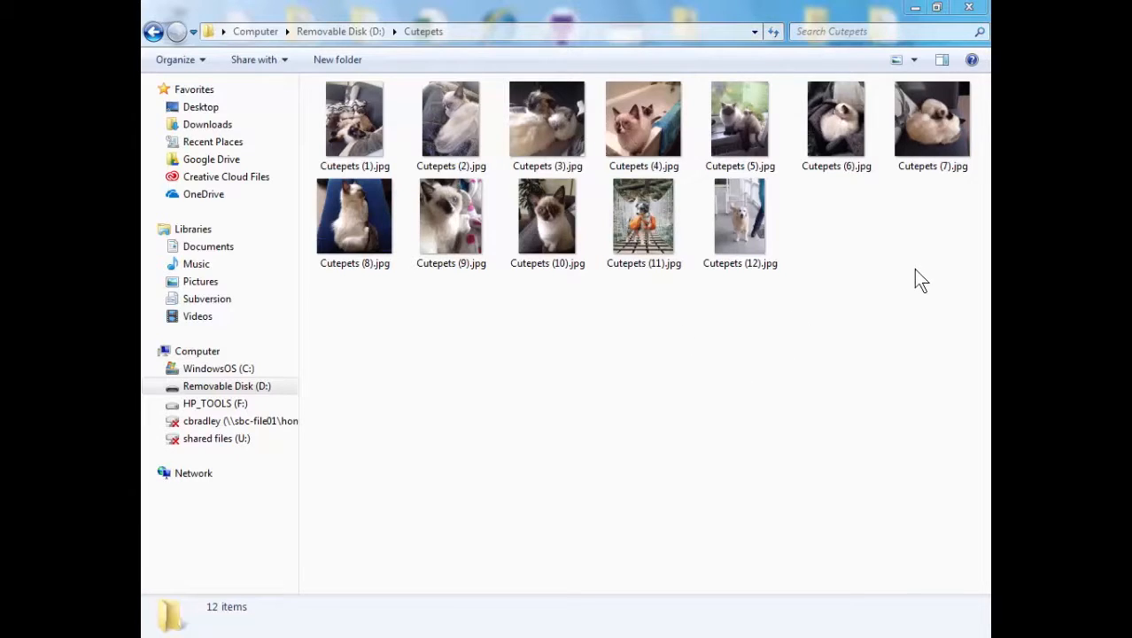
{"action": "mouse_move", "coordinate": [861, 362]}
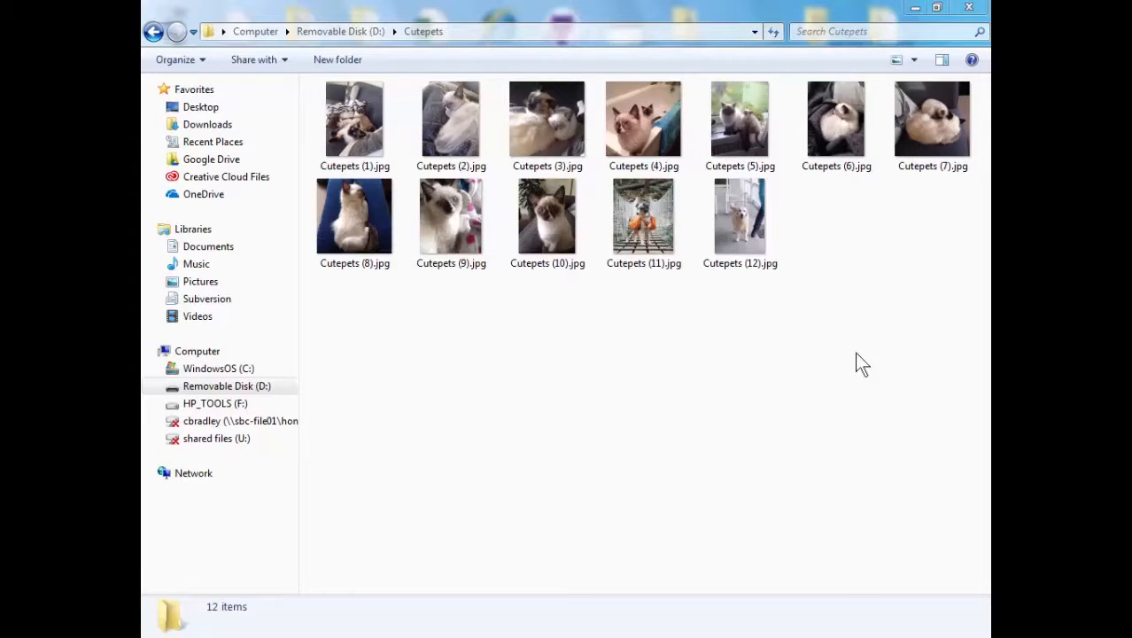
- Select all twelve photos in the Cutepets folder with Ctrl+A
{"action": "key", "text": "ctrl+a"}
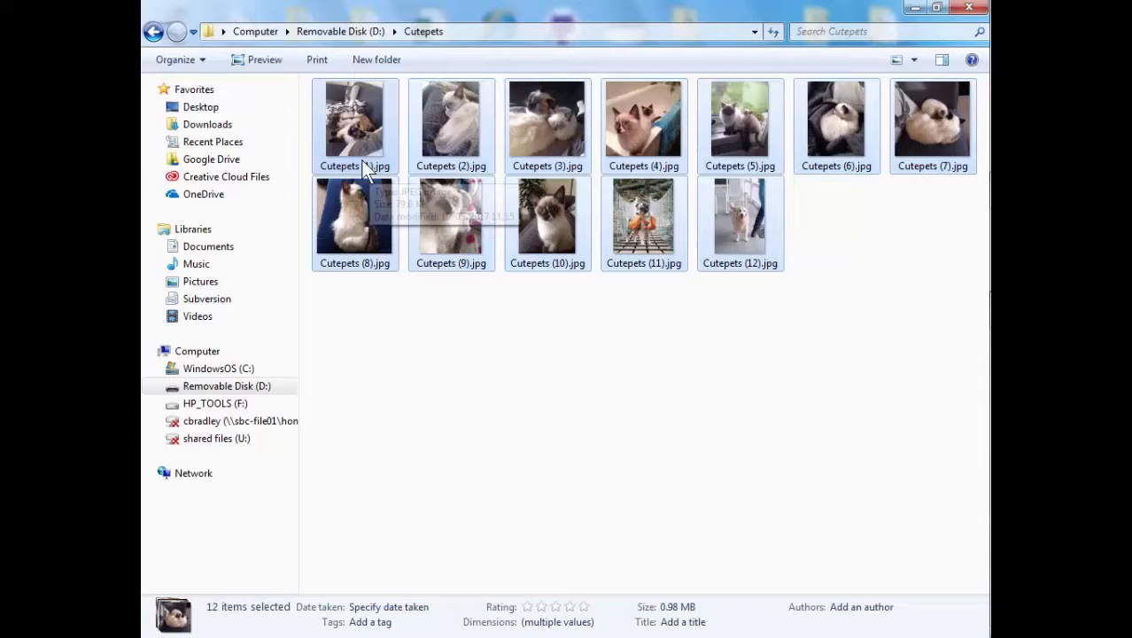
{"action": "mouse_move", "coordinate": [345, 119]}
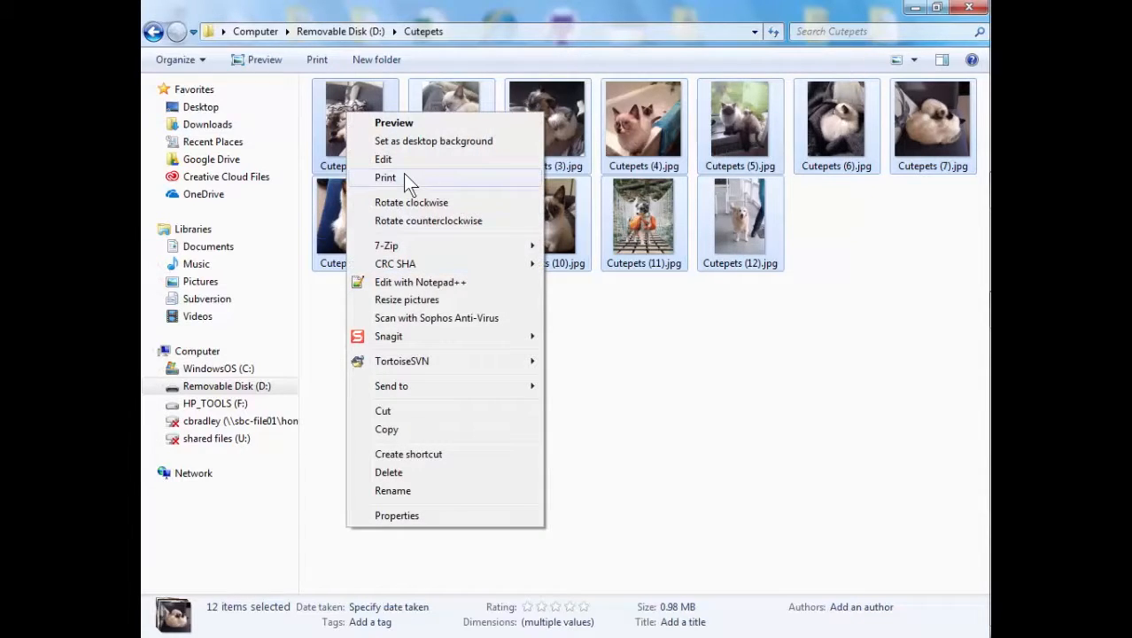
{"action": "mouse_move", "coordinate": [432, 304]}
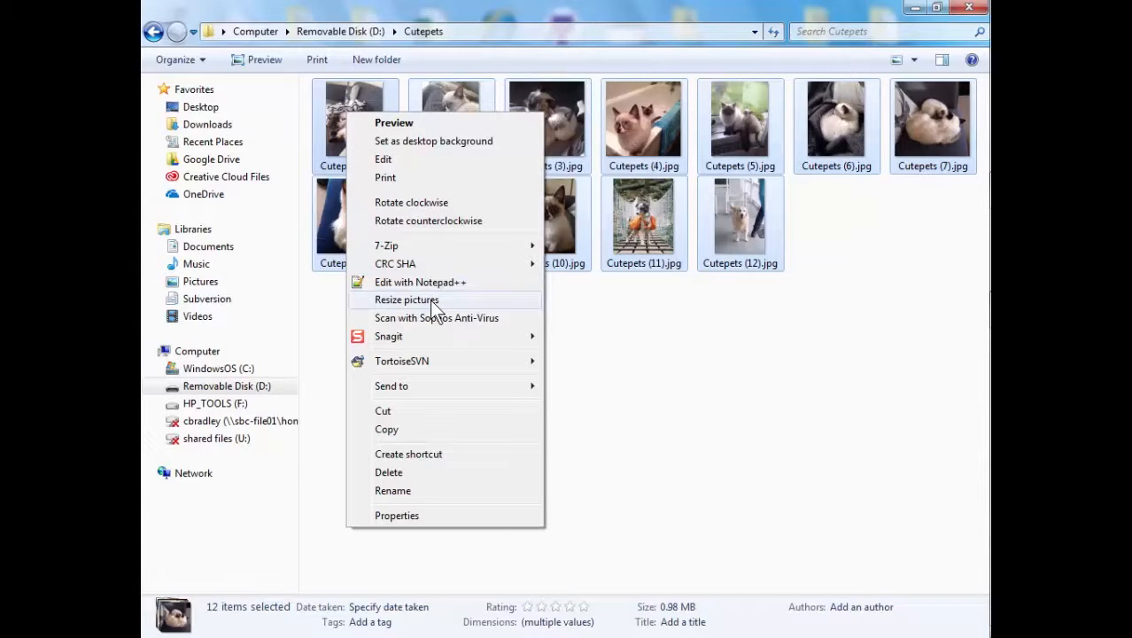
- Make custom 50 percent stretched copies of all twelve photos with Image Resizer
{"action": "left_click", "coordinate": [407, 300]}
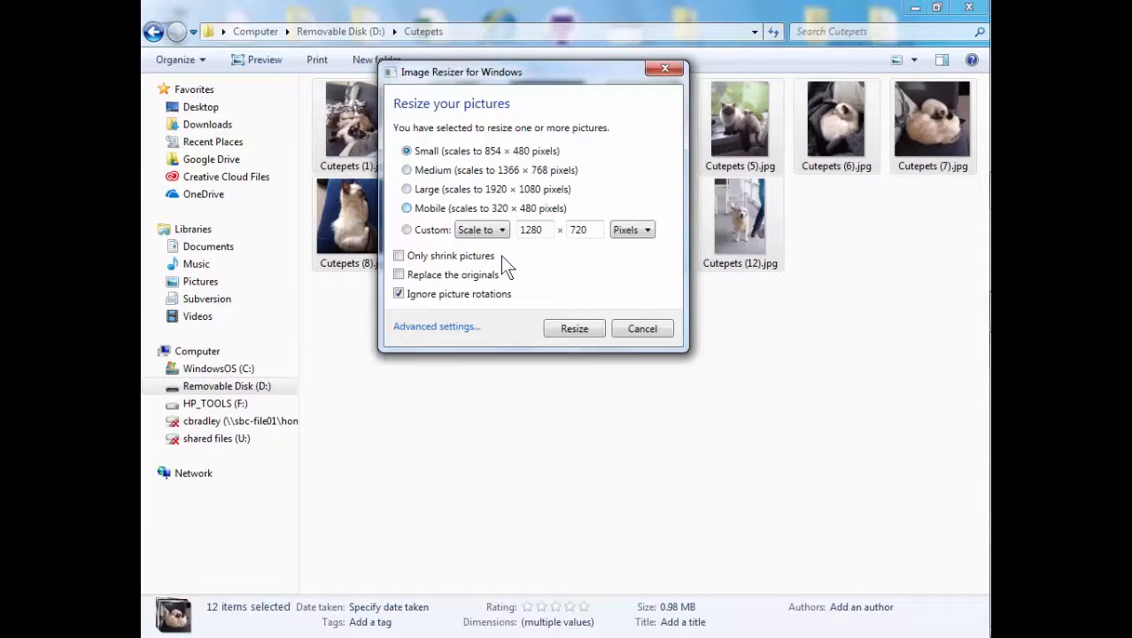
{"action": "left_click", "coordinate": [406, 229]}
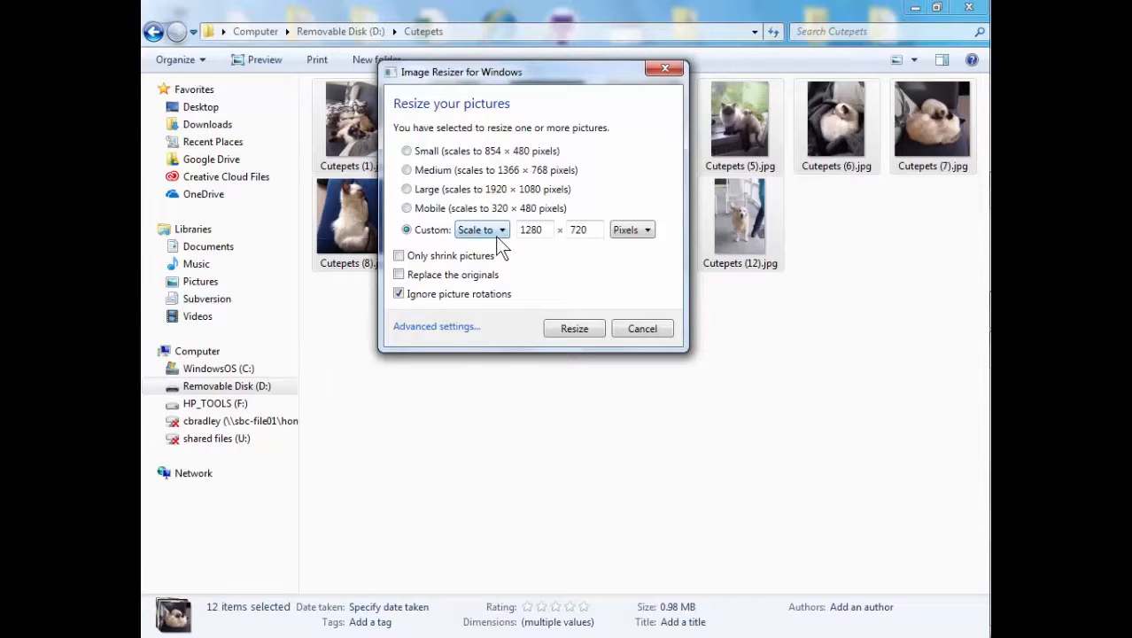
{"action": "left_click", "coordinate": [498, 230]}
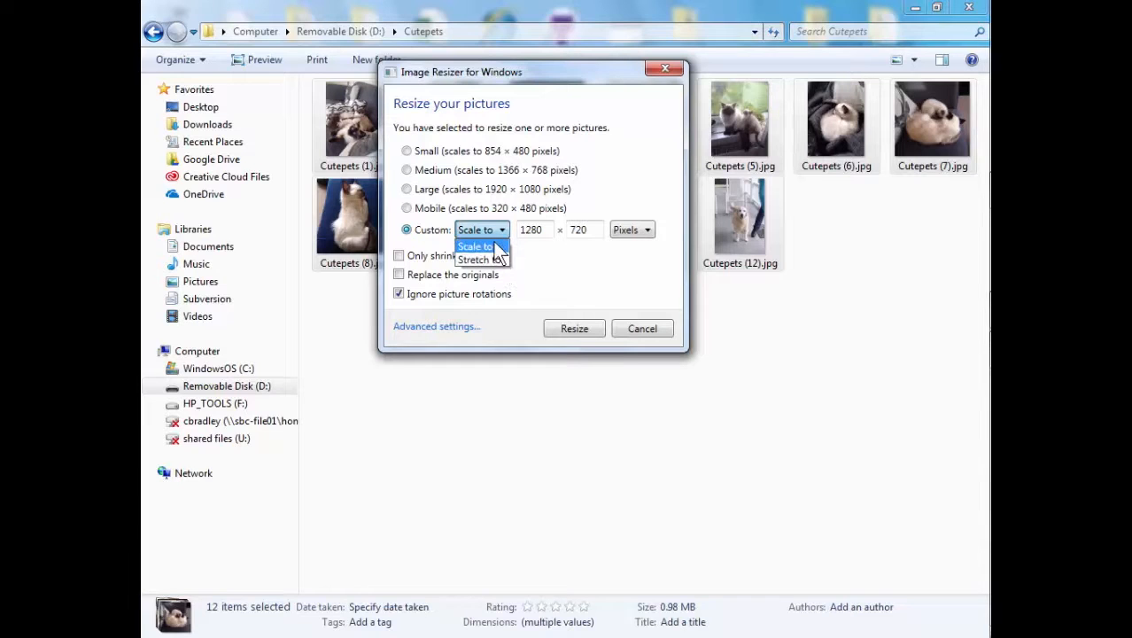
{"action": "left_click", "coordinate": [474, 259]}
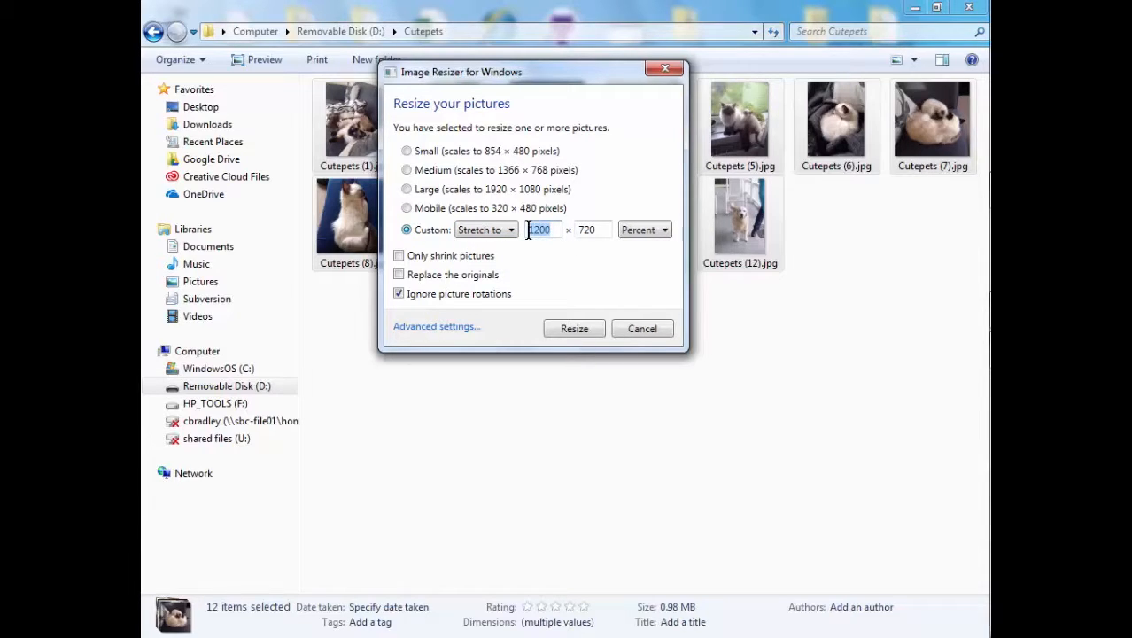
{"action": "type", "text": "50"}
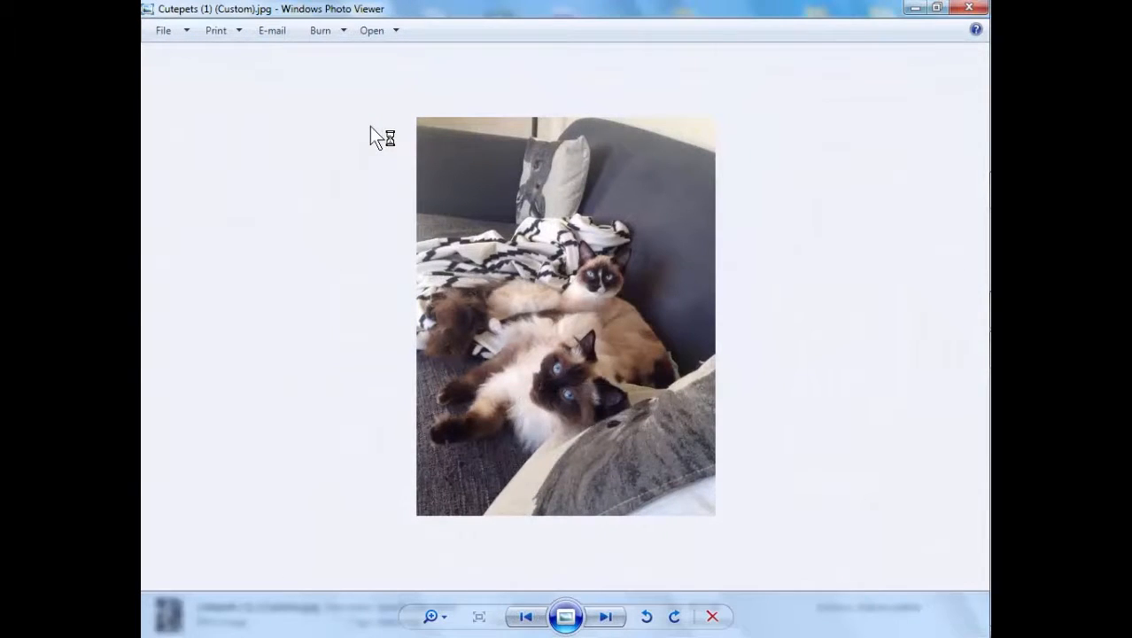
{"action": "mouse_move", "coordinate": [978, 12]}
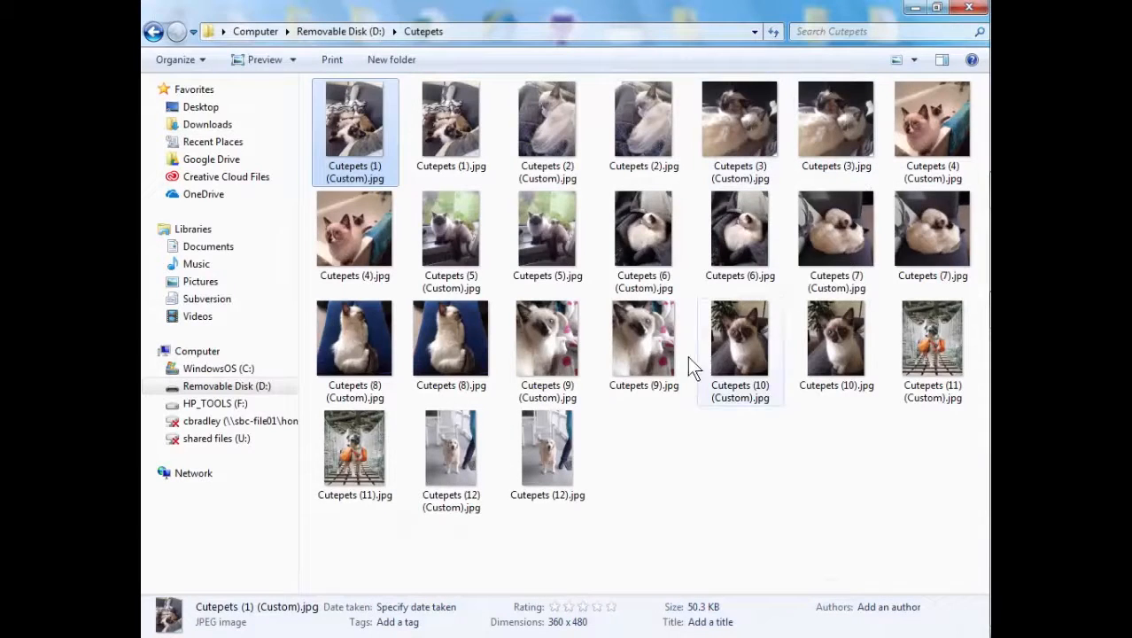
{"action": "right_click", "coordinate": [354, 125]}
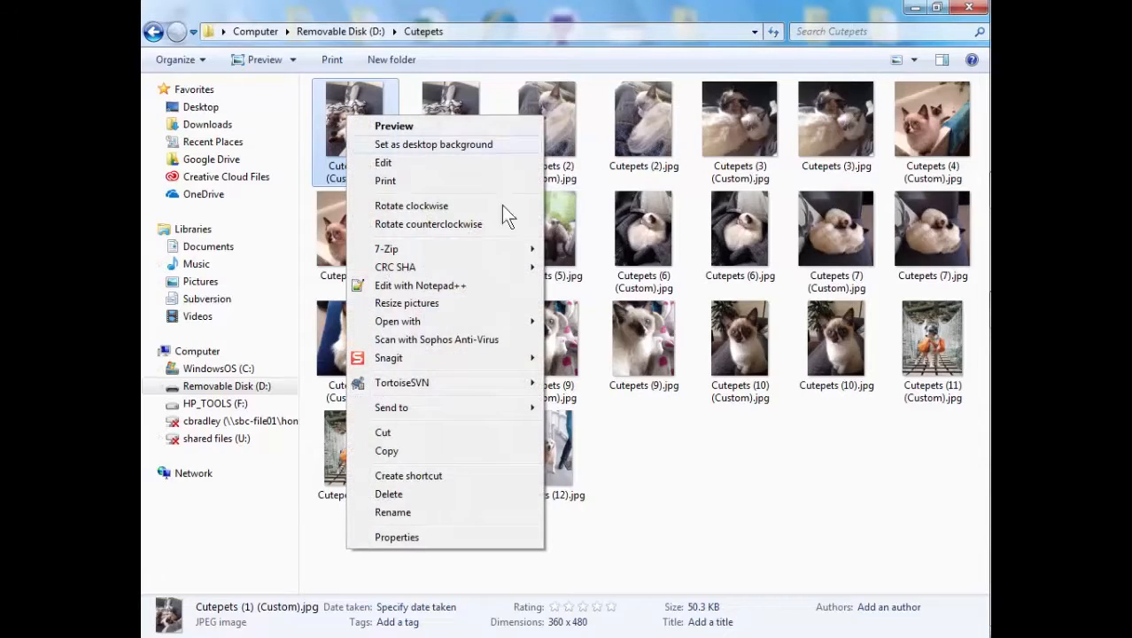
{"action": "left_click", "coordinate": [406, 303]}
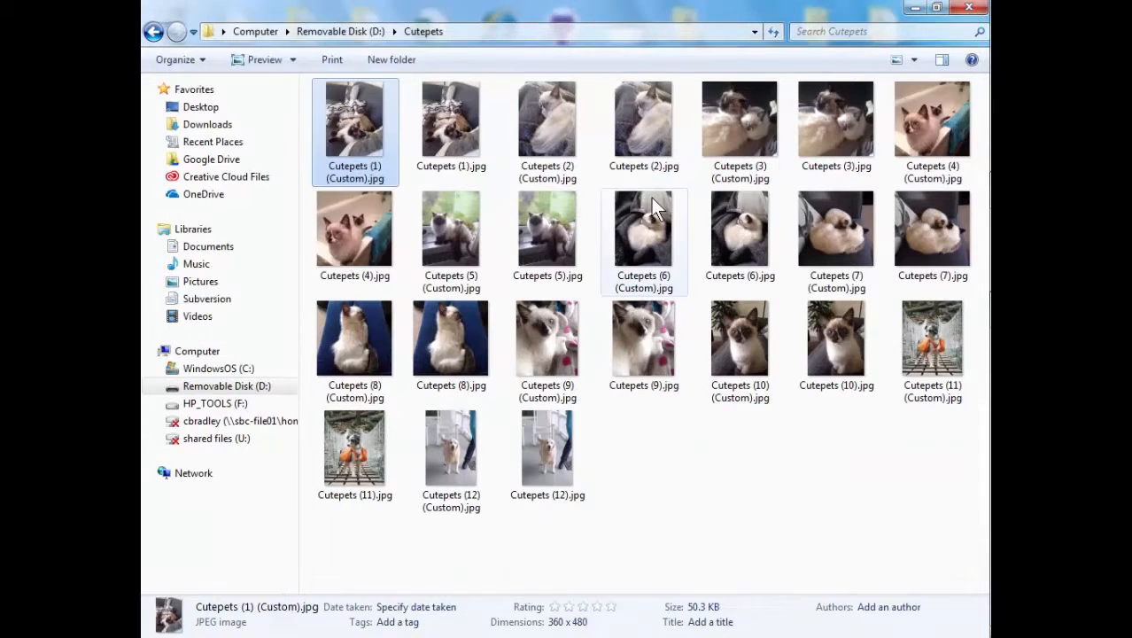
{"action": "mouse_move", "coordinate": [369, 124]}
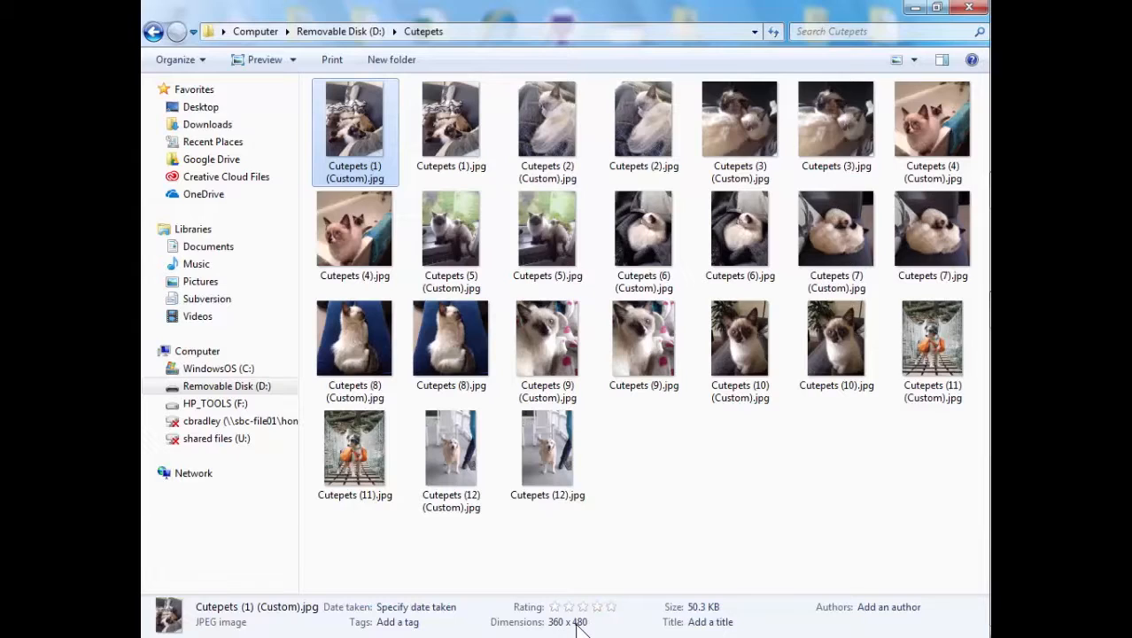
{"action": "mouse_move", "coordinate": [575, 620]}
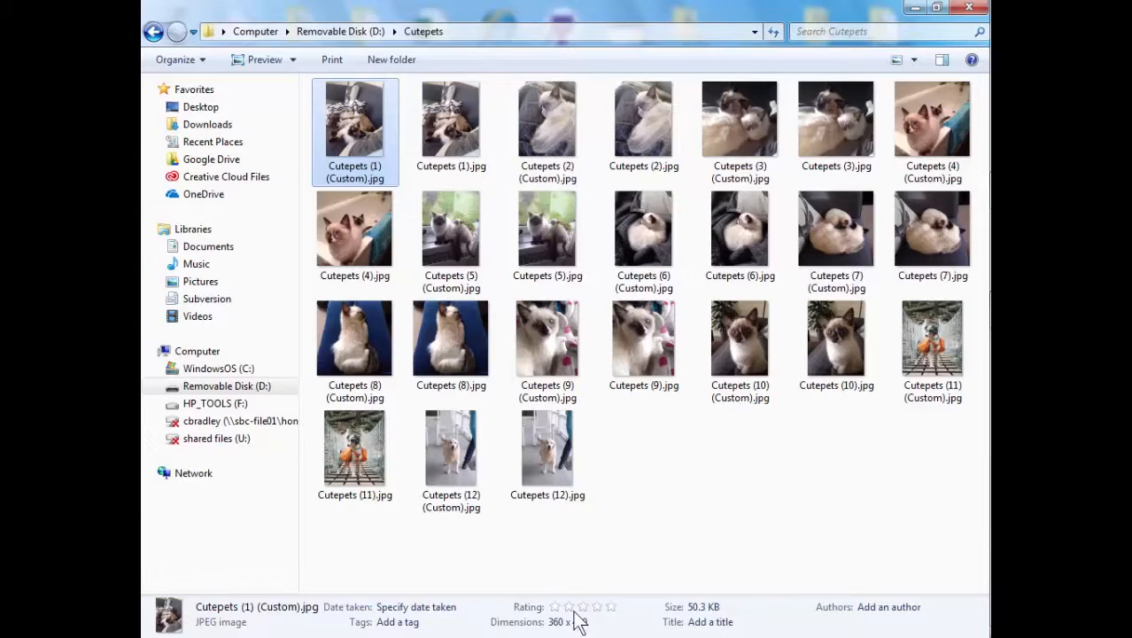
{"action": "left_click", "coordinate": [451, 120]}
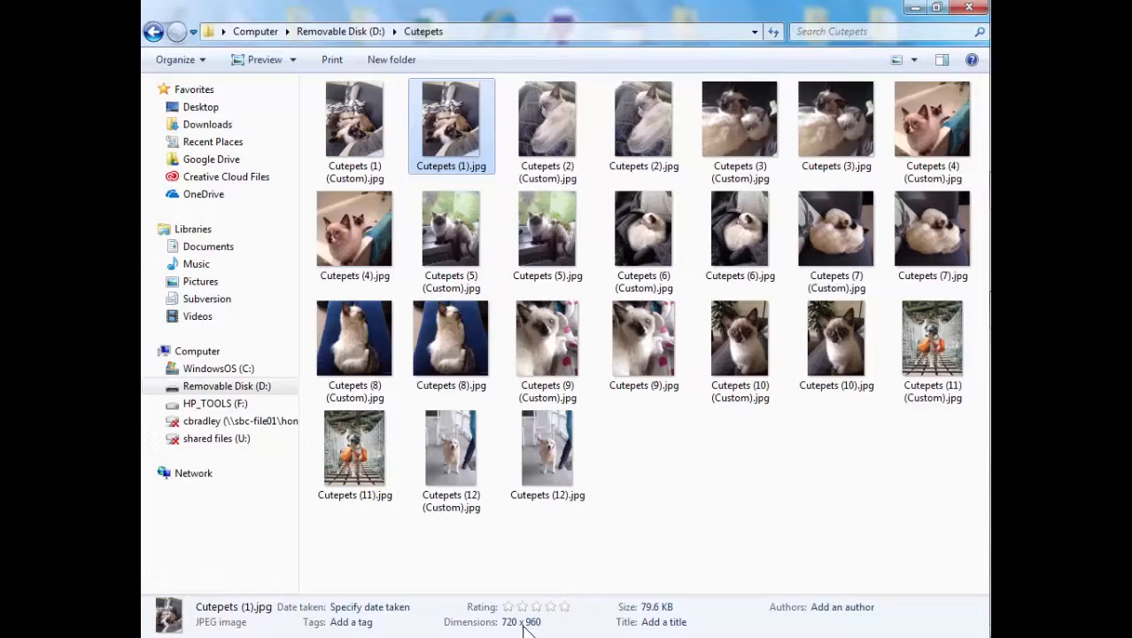
{"action": "right_click", "coordinate": [451, 124]}
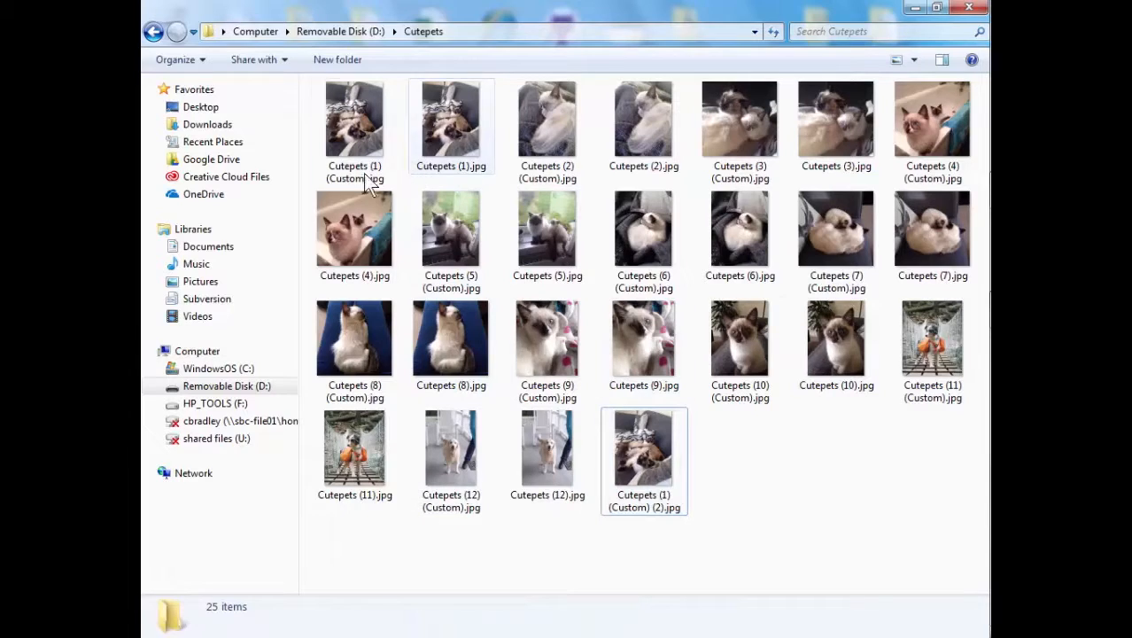
{"action": "mouse_move", "coordinate": [457, 138]}
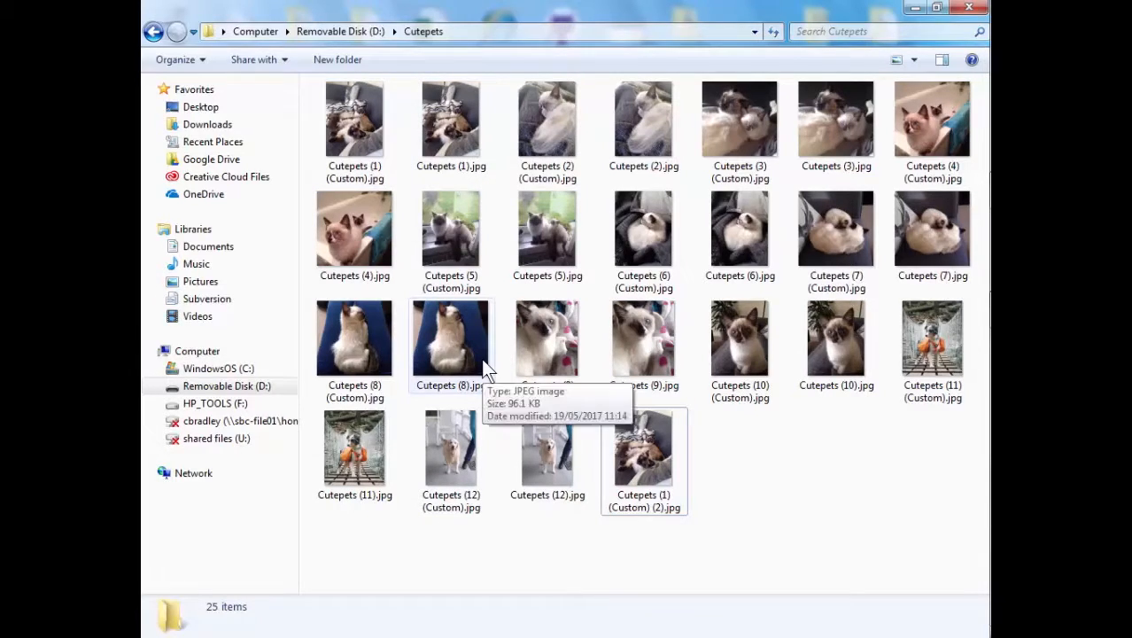
- Open the original full-size Cutepets (1).jpg in Windows Photo Viewer
{"action": "left_click", "coordinate": [450, 120]}
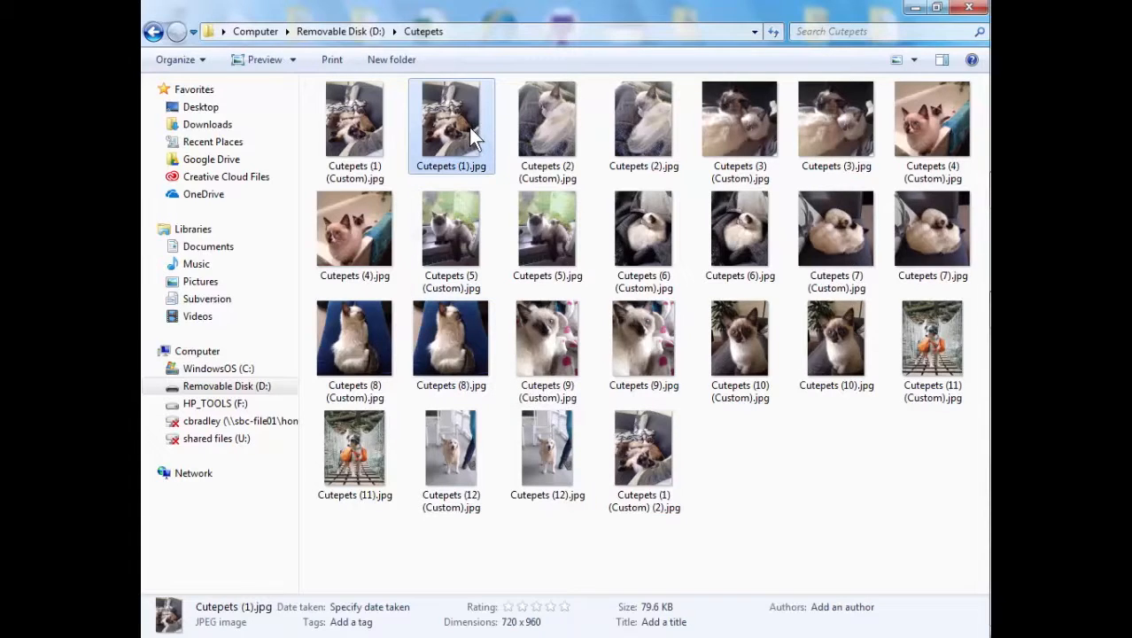
{"action": "double_click", "coordinate": [451, 119]}
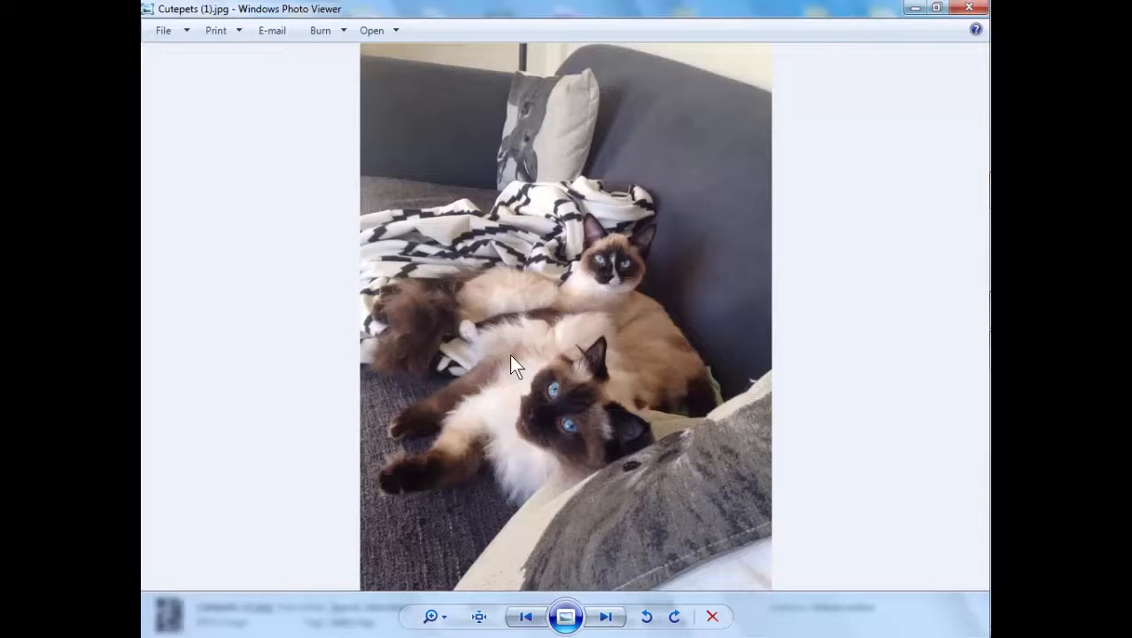
{"action": "mouse_move", "coordinate": [778, 213]}
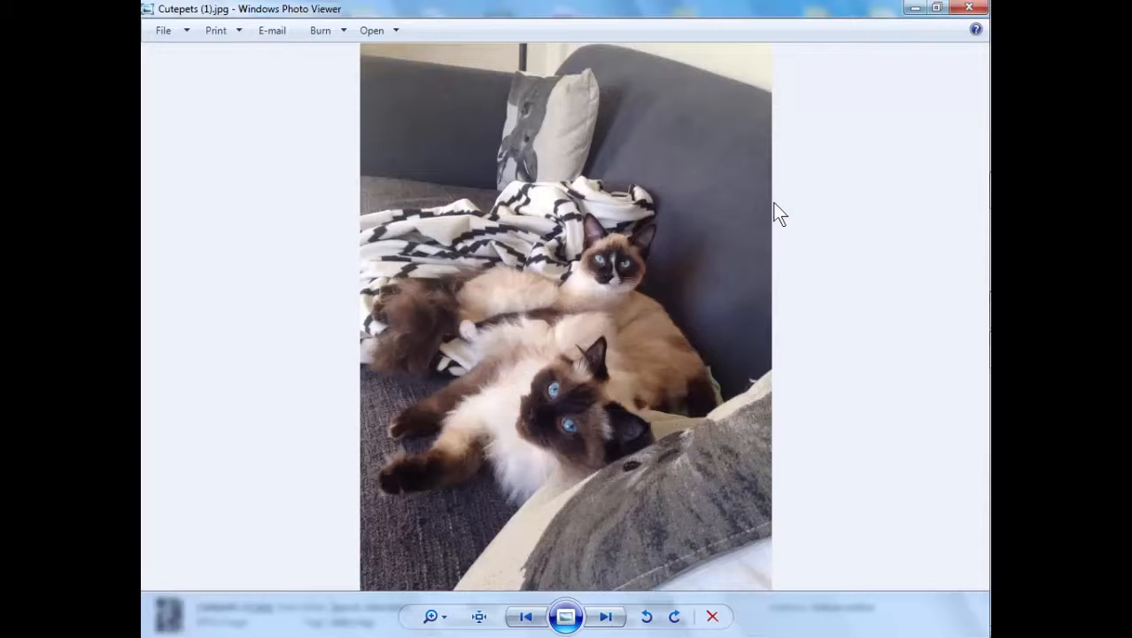
{"action": "mouse_move", "coordinate": [702, 48]}
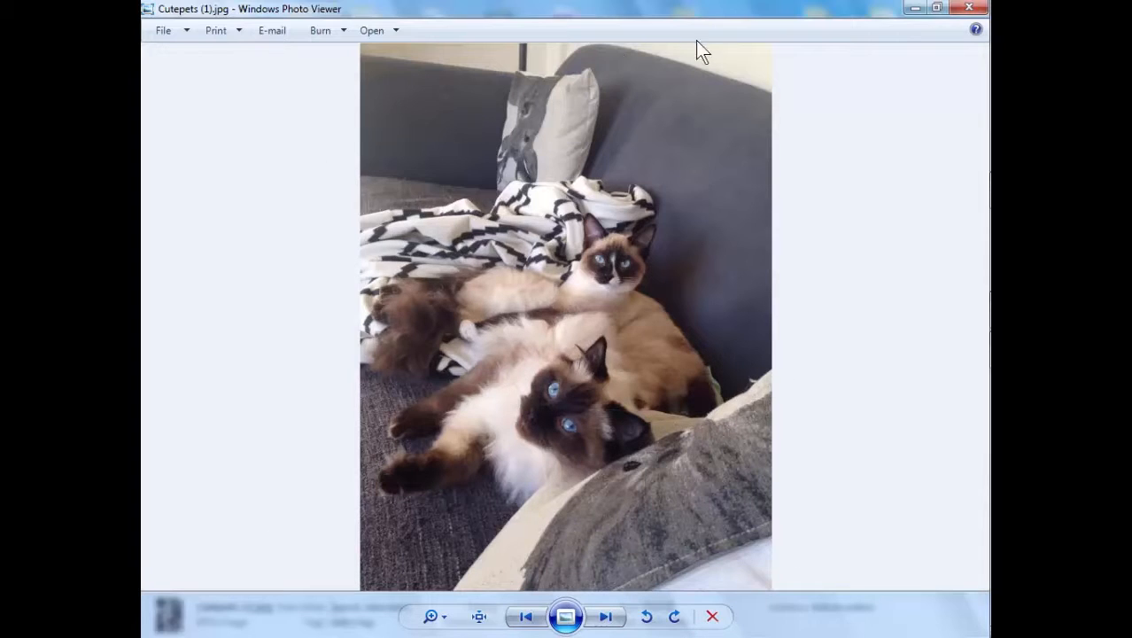
{"action": "mouse_move", "coordinate": [589, 173]}
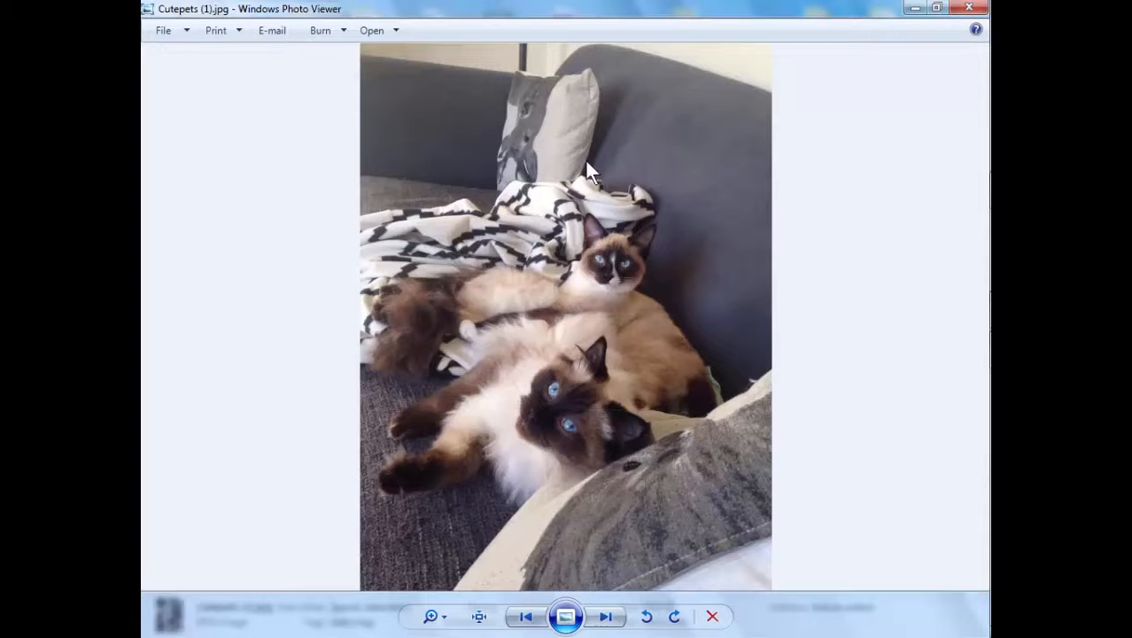
{"action": "mouse_move", "coordinate": [976, 10]}
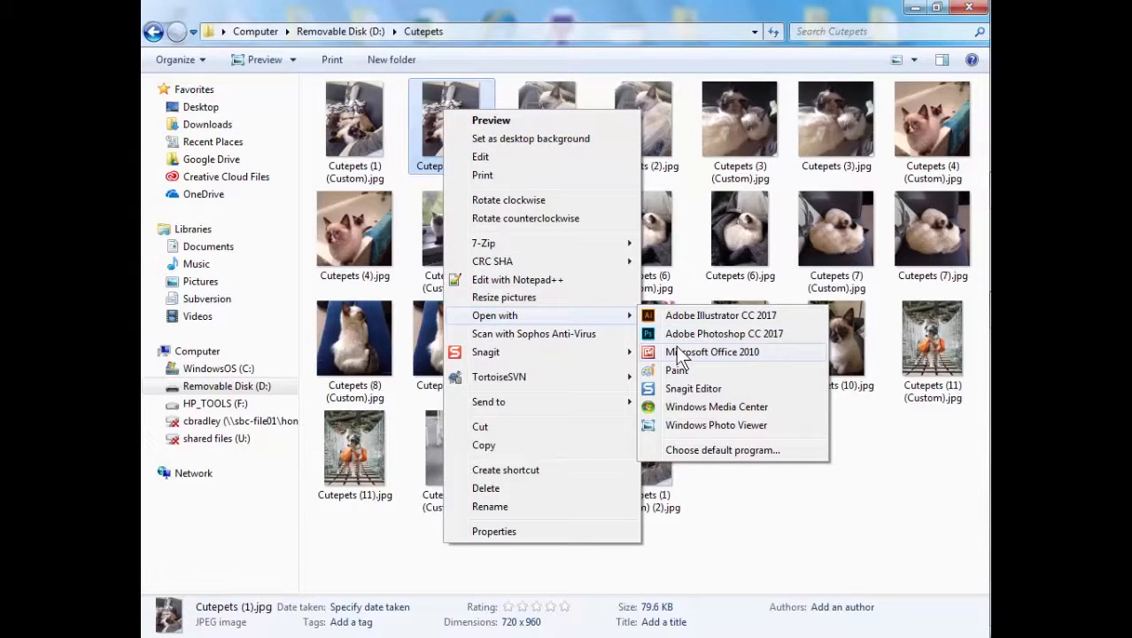
- Launch Cutepets (1) in Microsoft Office Picture Manager through Open with
{"action": "left_click", "coordinate": [712, 352]}
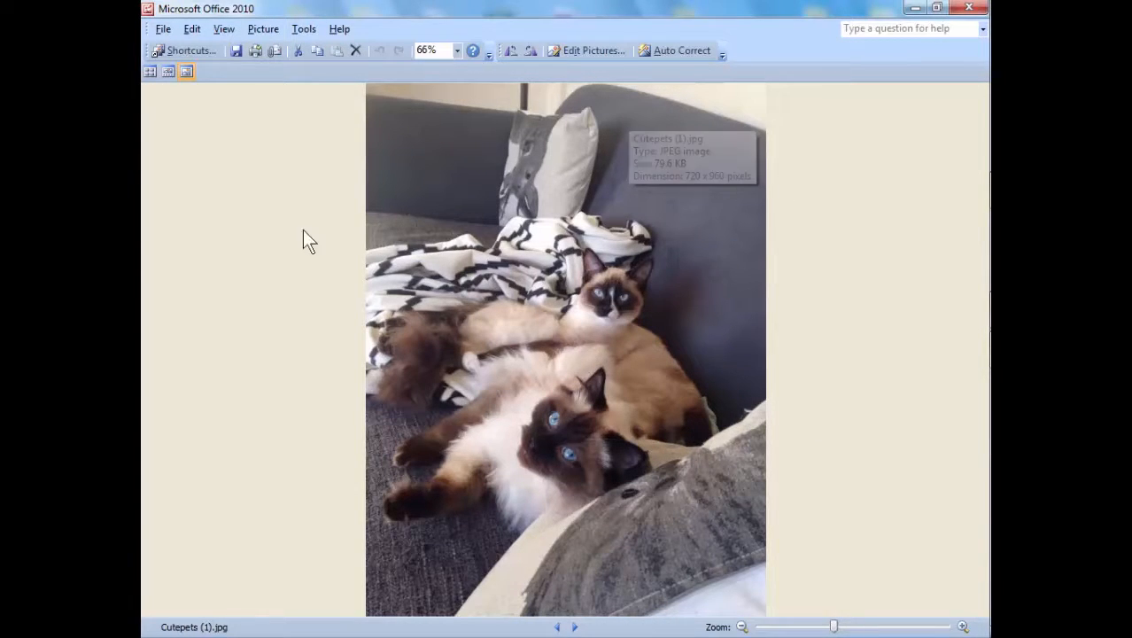
{"action": "mouse_move", "coordinate": [690, 195]}
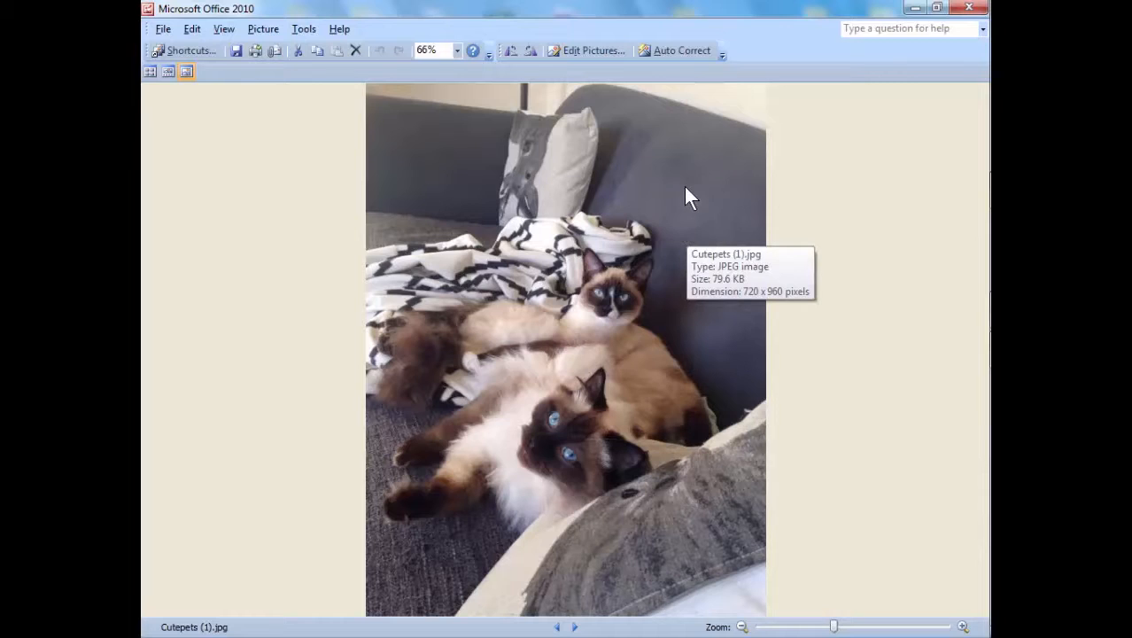
{"action": "mouse_move", "coordinate": [602, 51]}
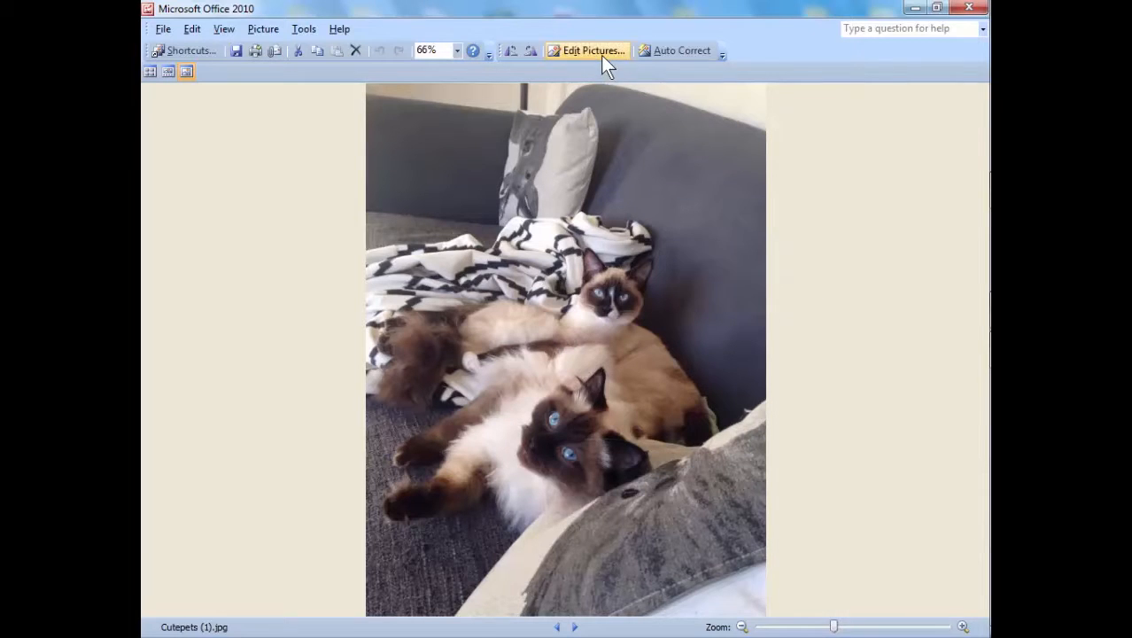
- Crop Cutepets (1) top and bottom from 720 x 960 to 720 x 608 pixels
{"action": "left_click", "coordinate": [586, 50]}
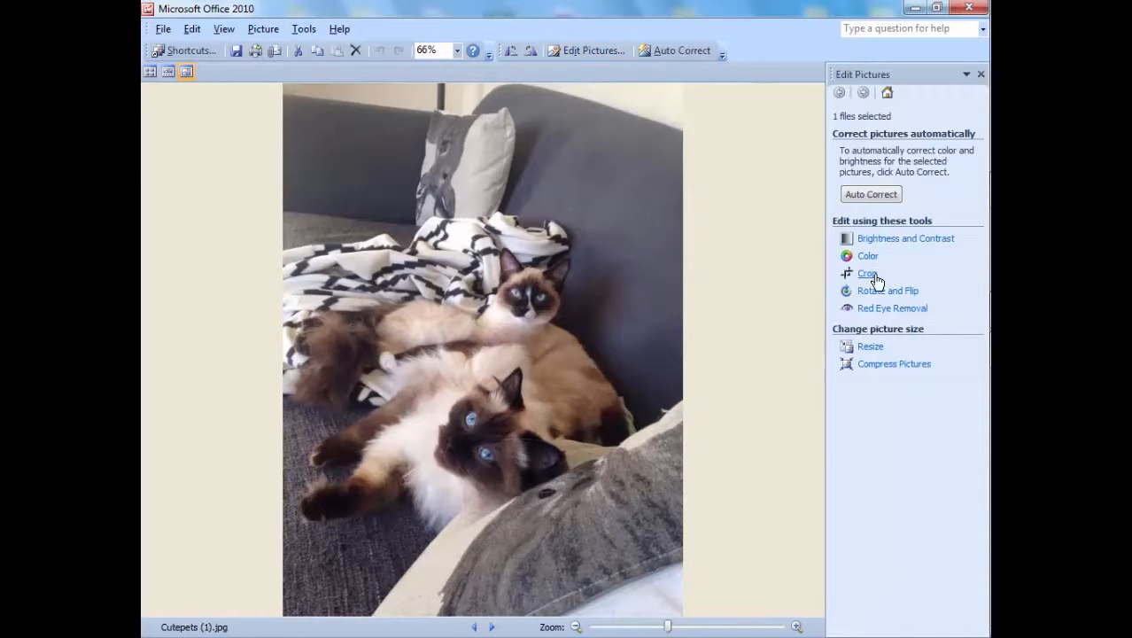
{"action": "left_click", "coordinate": [868, 272]}
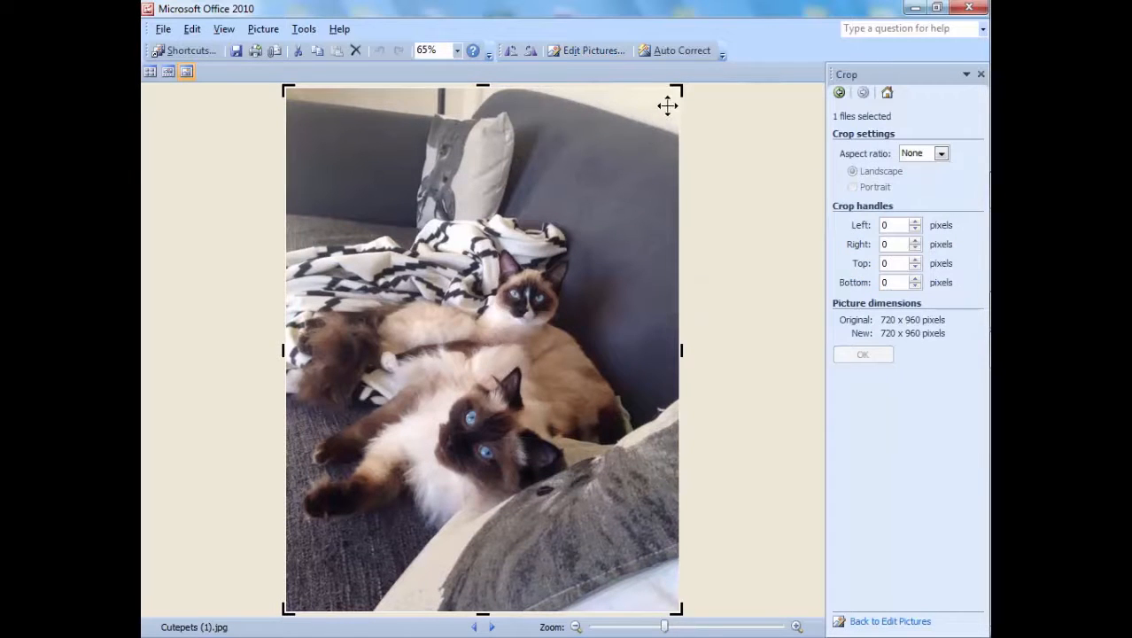
{"action": "mouse_move", "coordinate": [290, 361]}
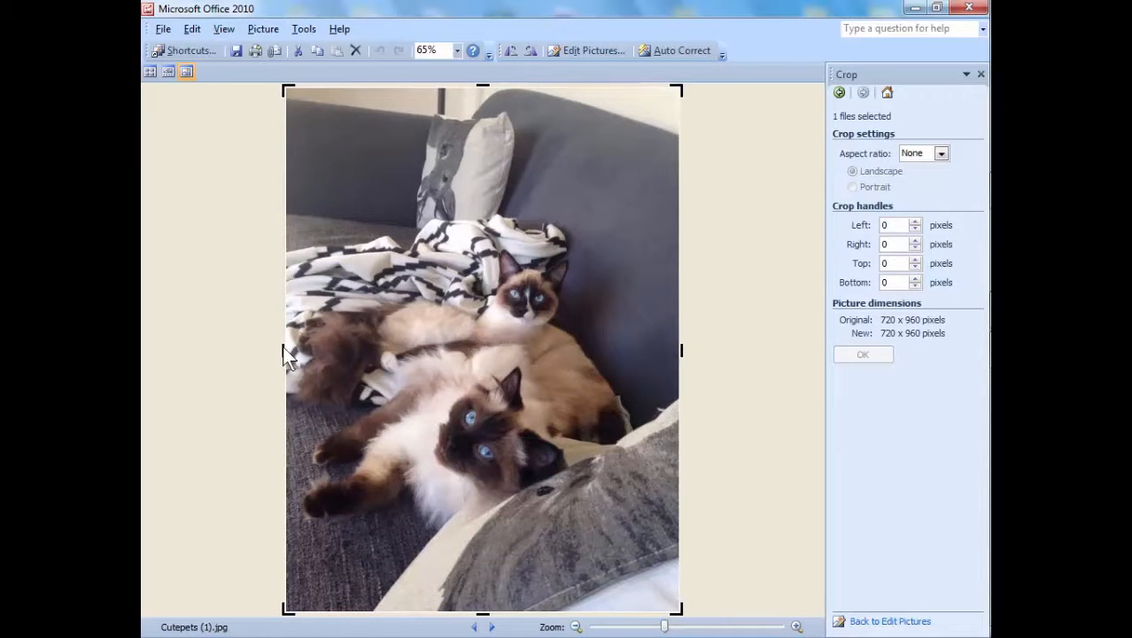
{"action": "mouse_move", "coordinate": [486, 106]}
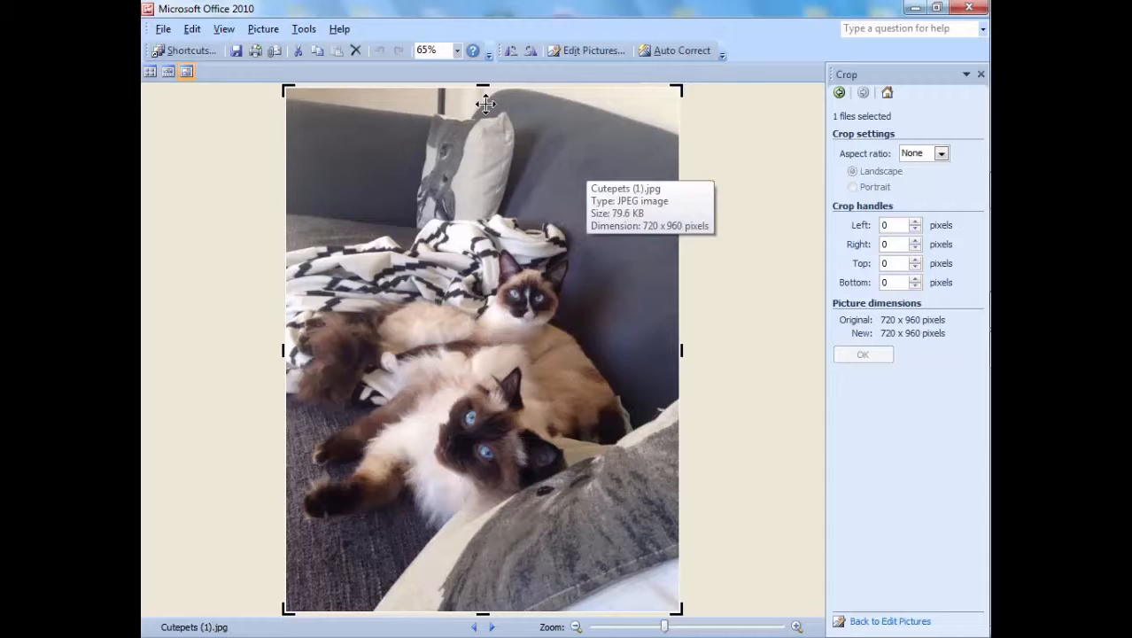
{"action": "left_click_drag", "start_coordinate": [483, 91], "coordinate": [483, 233]}
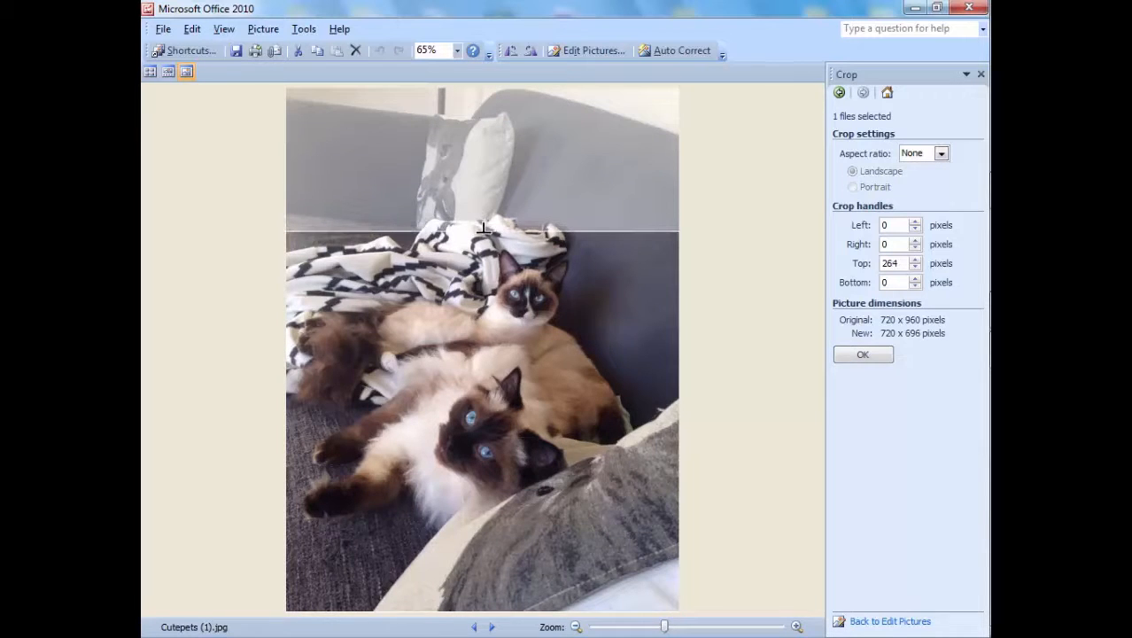
{"action": "left_click", "coordinate": [482, 228]}
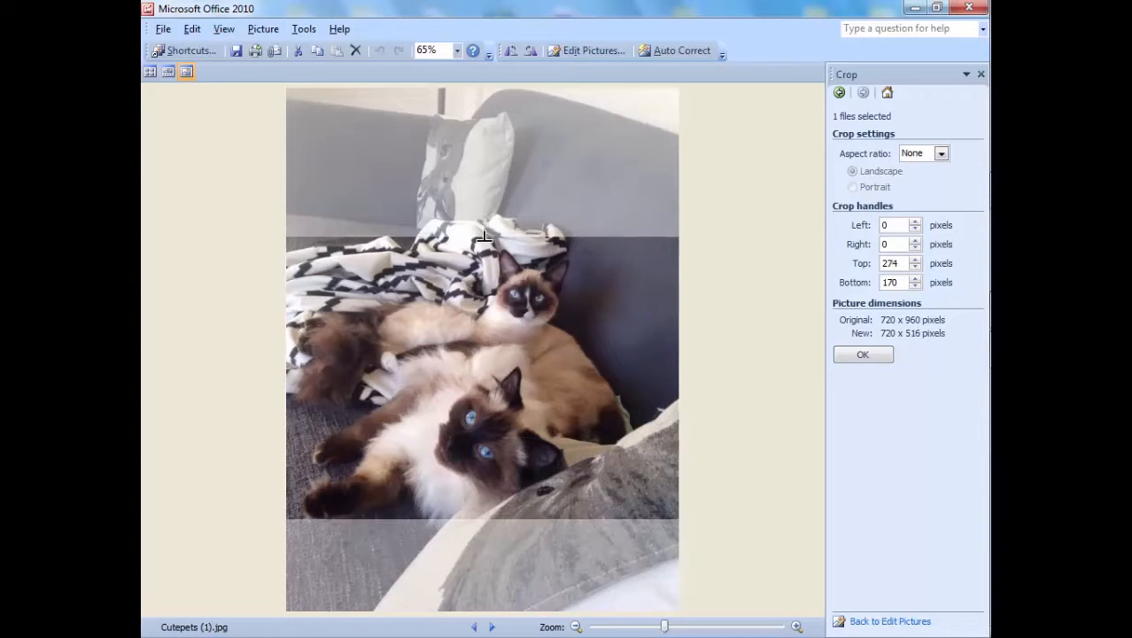
{"action": "left_click_drag", "start_coordinate": [483, 235], "coordinate": [483, 245]}
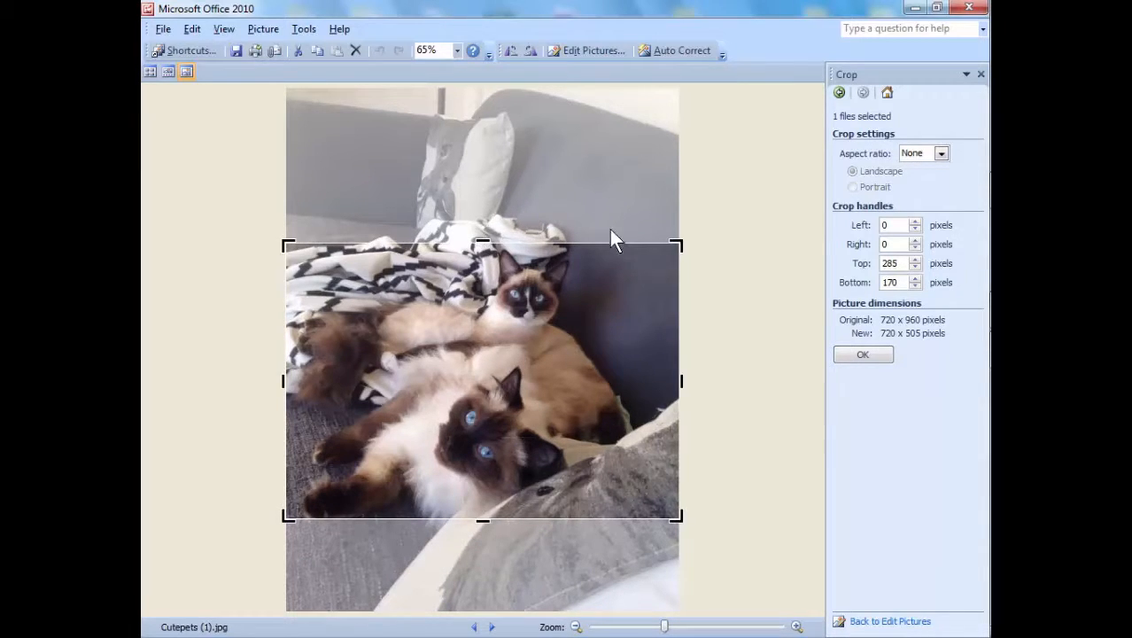
{"action": "left_click_drag", "start_coordinate": [482, 245], "coordinate": [483, 211]}
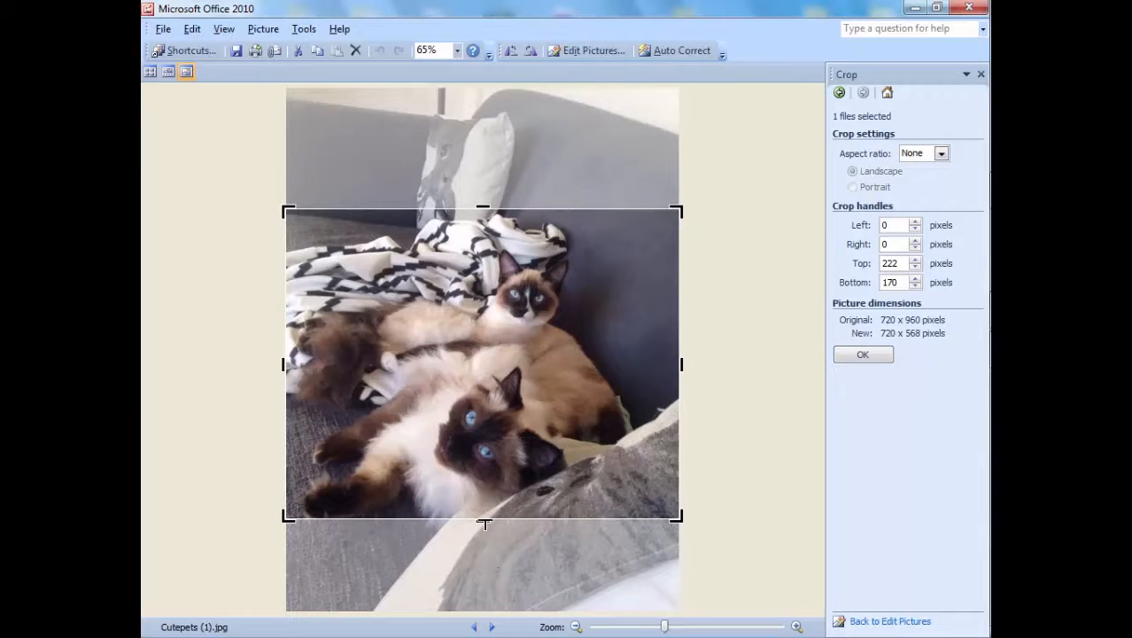
{"action": "left_click_drag", "start_coordinate": [483, 521], "coordinate": [482, 539]}
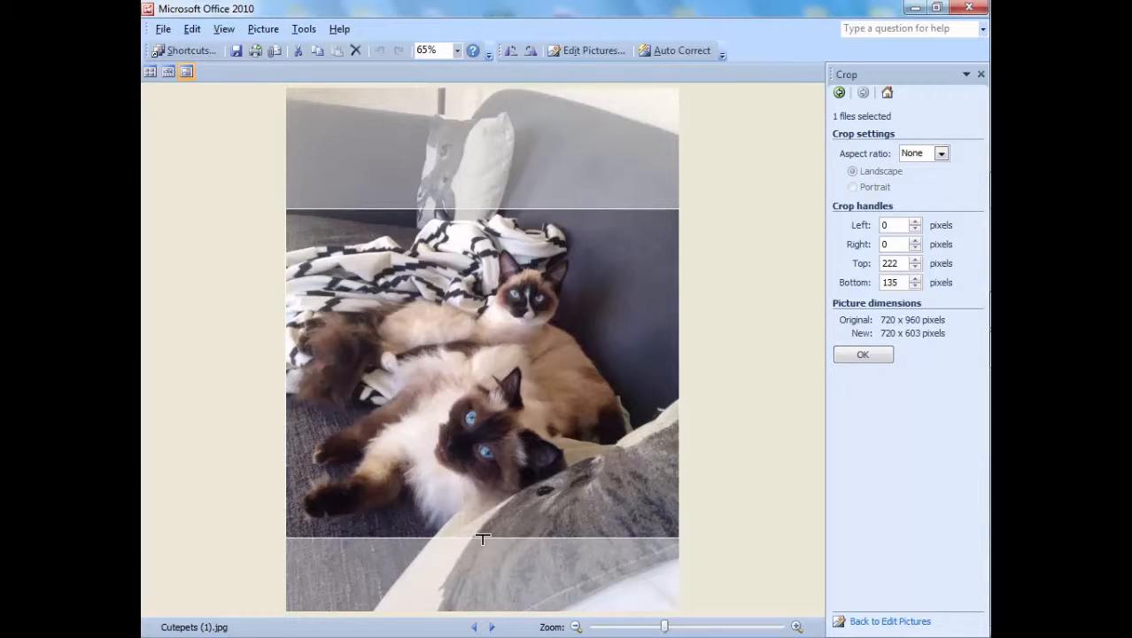
{"action": "left_click_drag", "start_coordinate": [483, 538], "coordinate": [483, 542]}
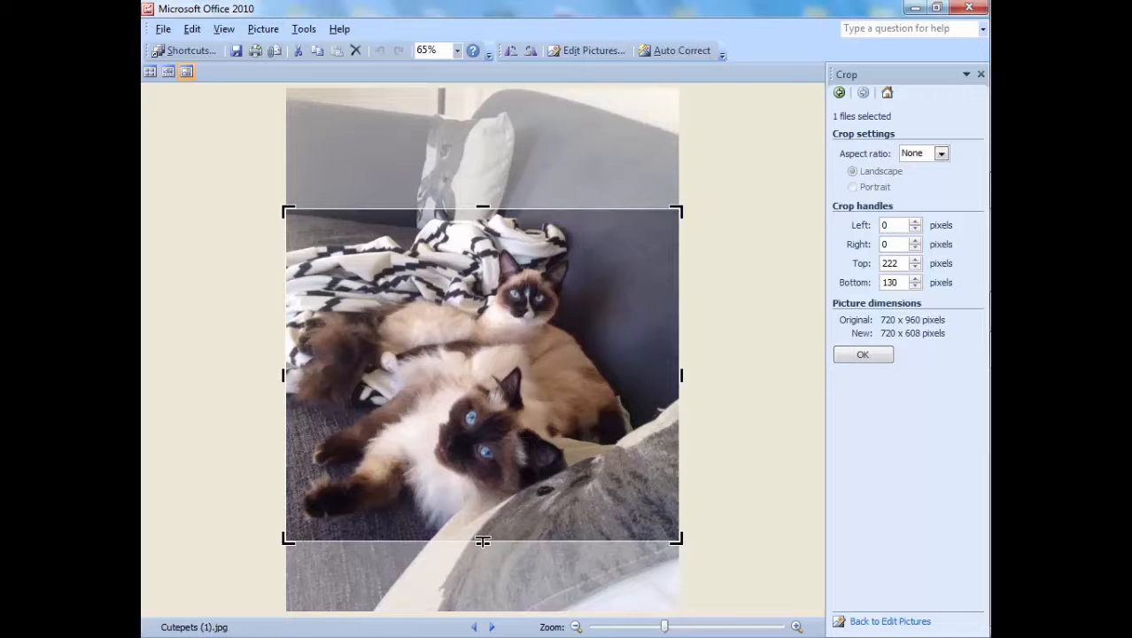
{"action": "mouse_move", "coordinate": [516, 310]}
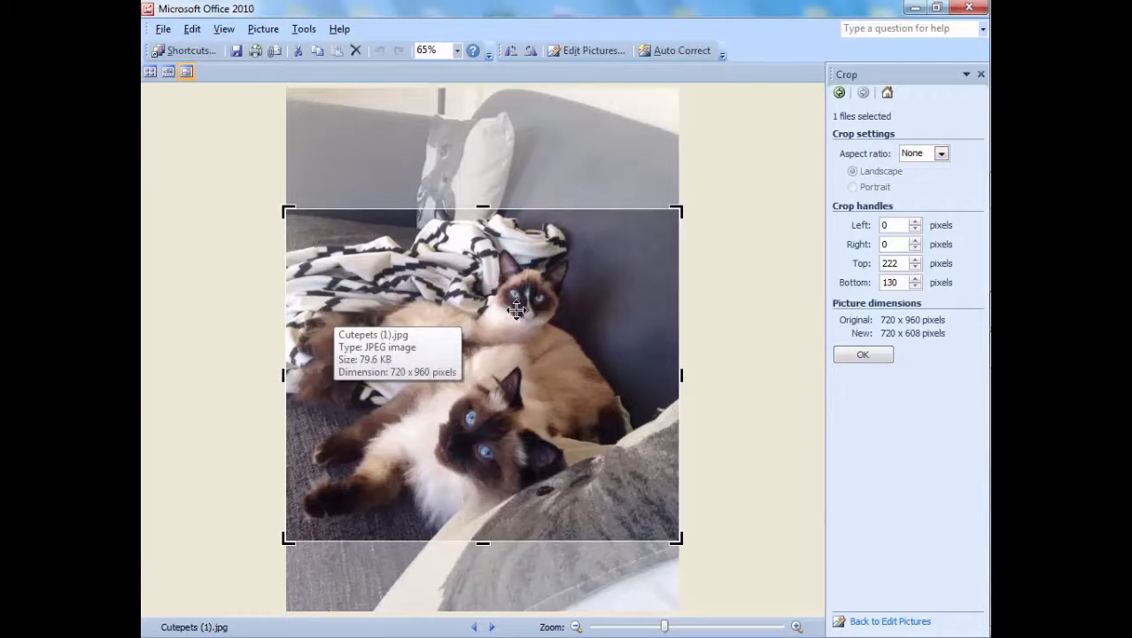
{"action": "left_click", "coordinate": [862, 355]}
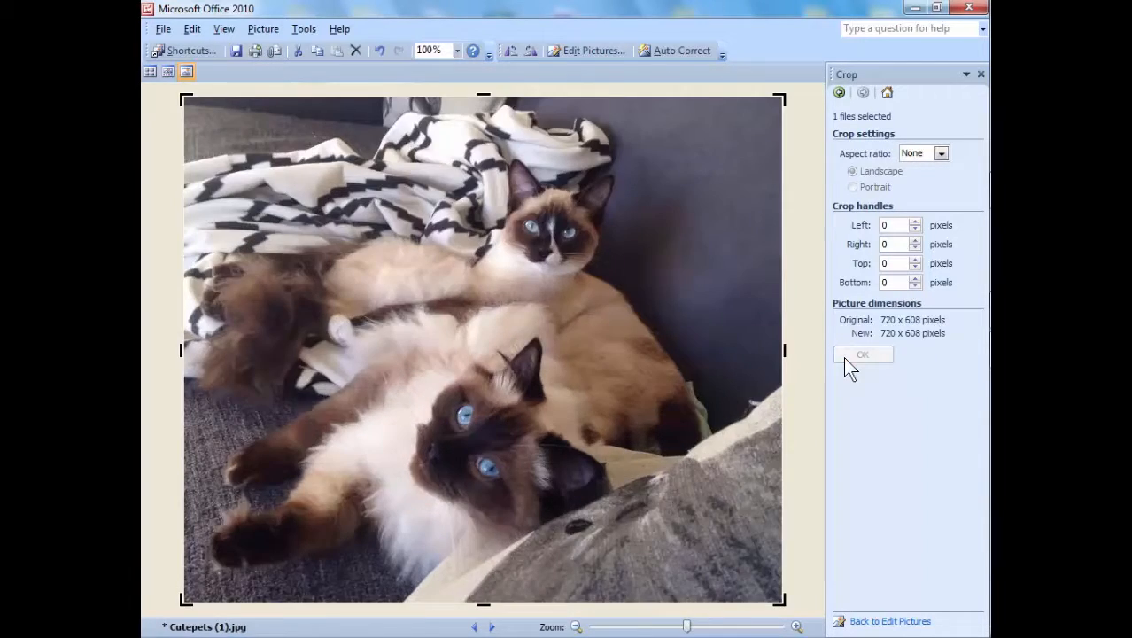
{"action": "mouse_move", "coordinate": [237, 50]}
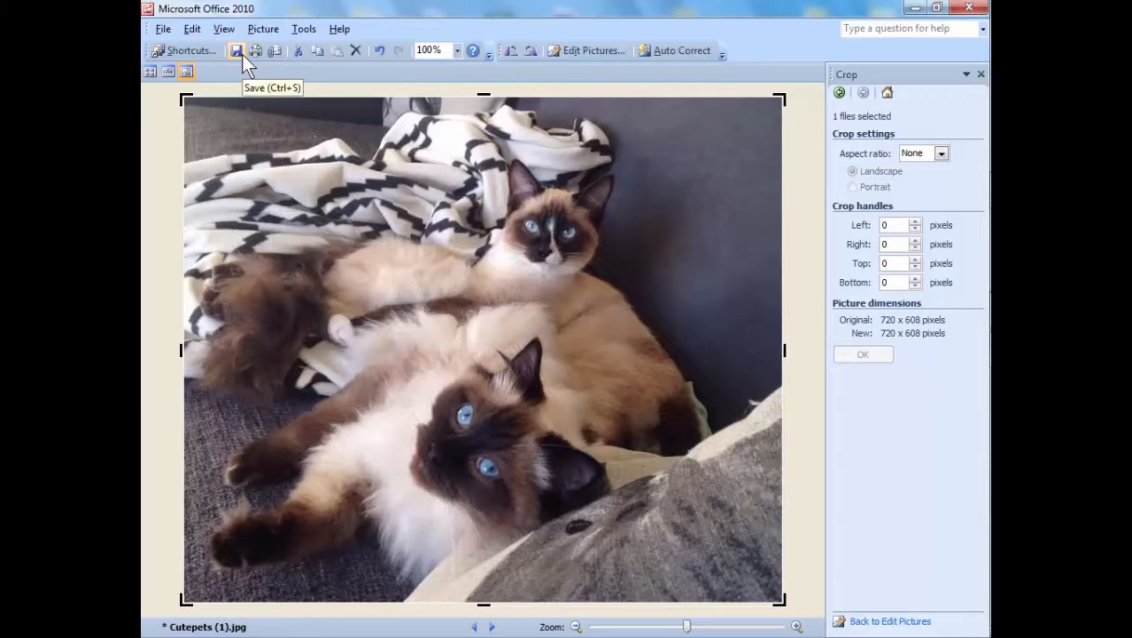
- Save the cropped two-cats photo as the new file Cutepets (1)2.jpg
{"action": "left_click", "coordinate": [163, 28]}
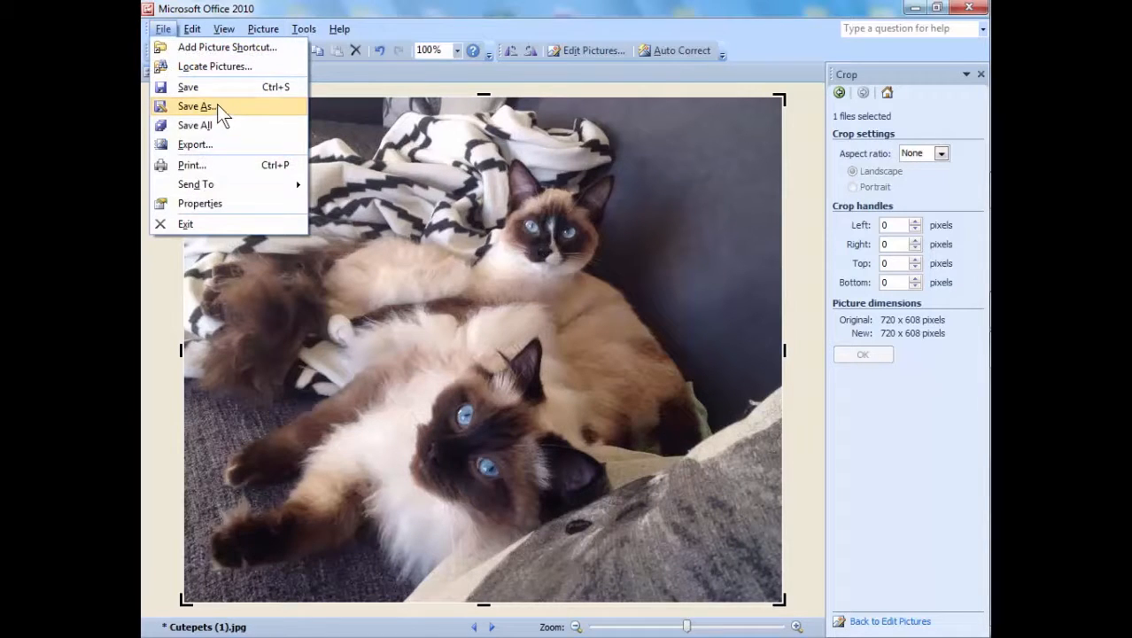
{"action": "mouse_move", "coordinate": [393, 87]}
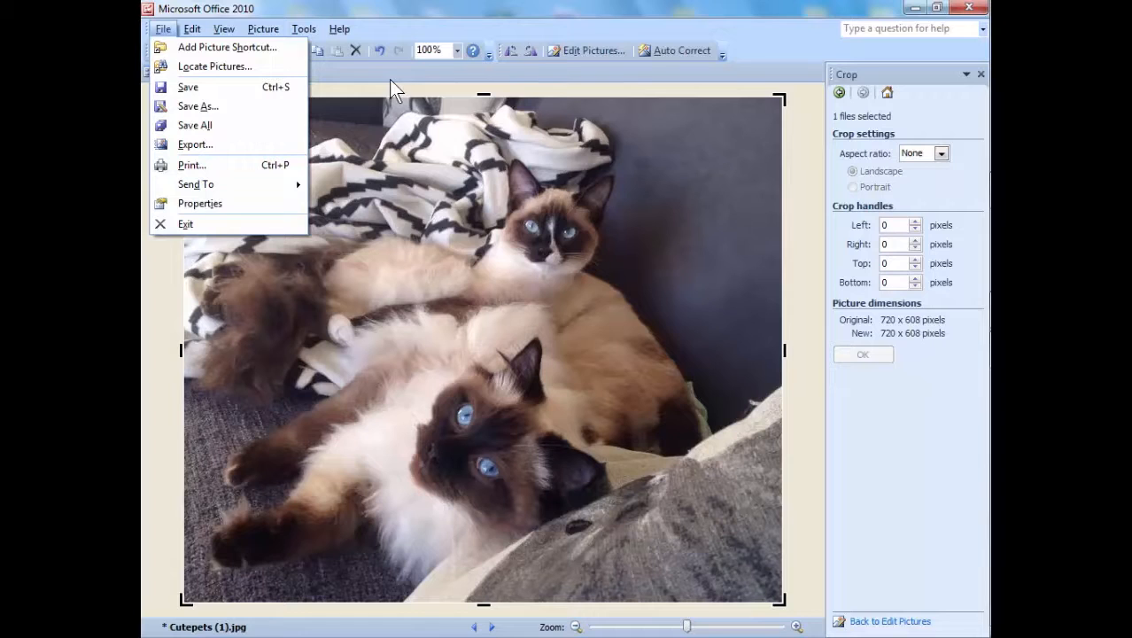
{"action": "left_click", "coordinate": [197, 105]}
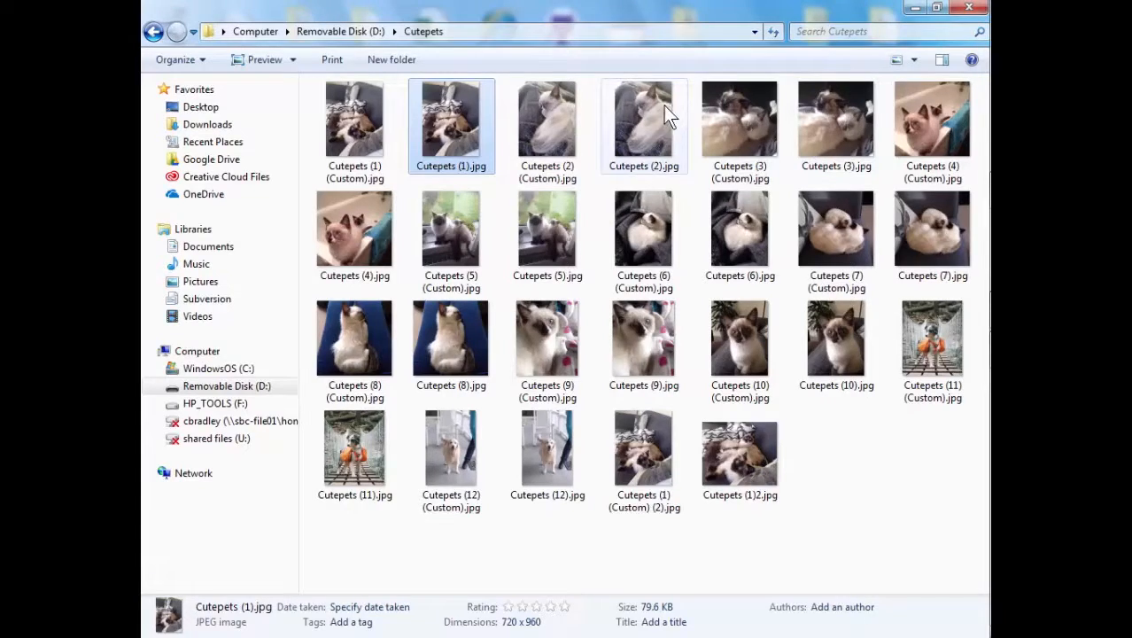
{"action": "double_click", "coordinate": [740, 449]}
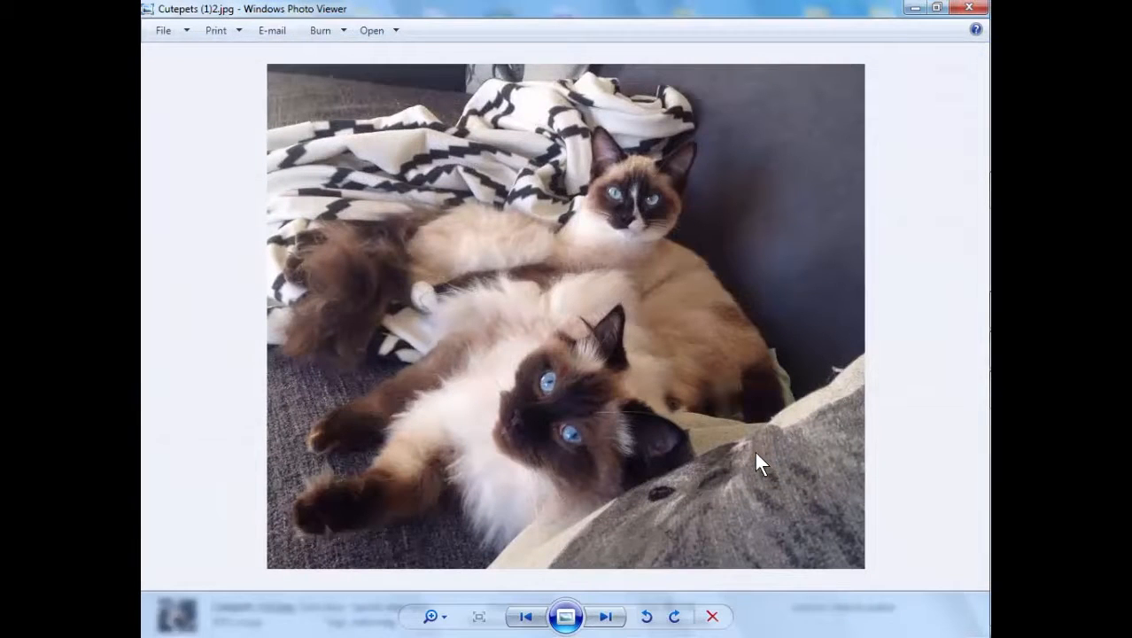
{"action": "mouse_move", "coordinate": [883, 286]}
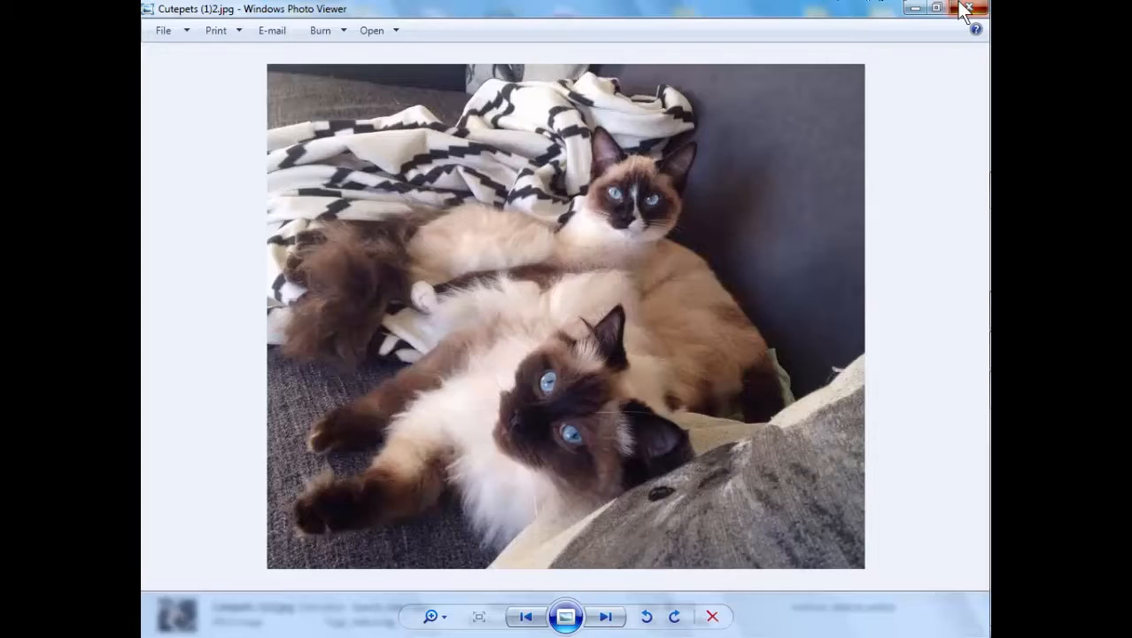
{"action": "left_click", "coordinate": [963, 8]}
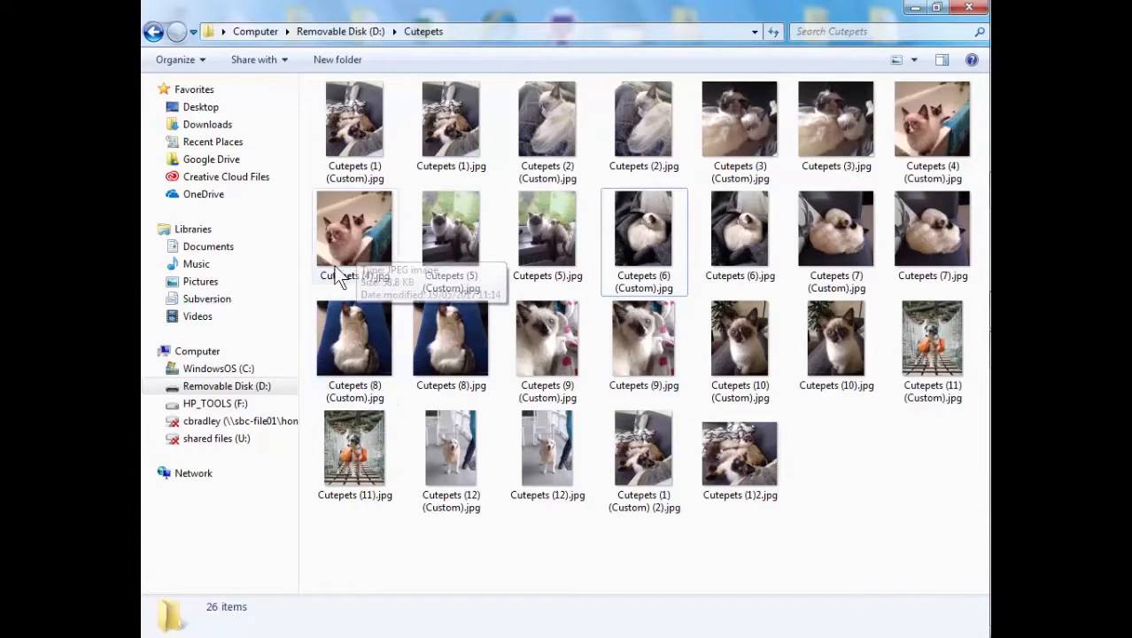
- Open Cutepets (4).jpg in Office Picture Manager from its context menu
{"action": "right_click", "coordinate": [355, 229]}
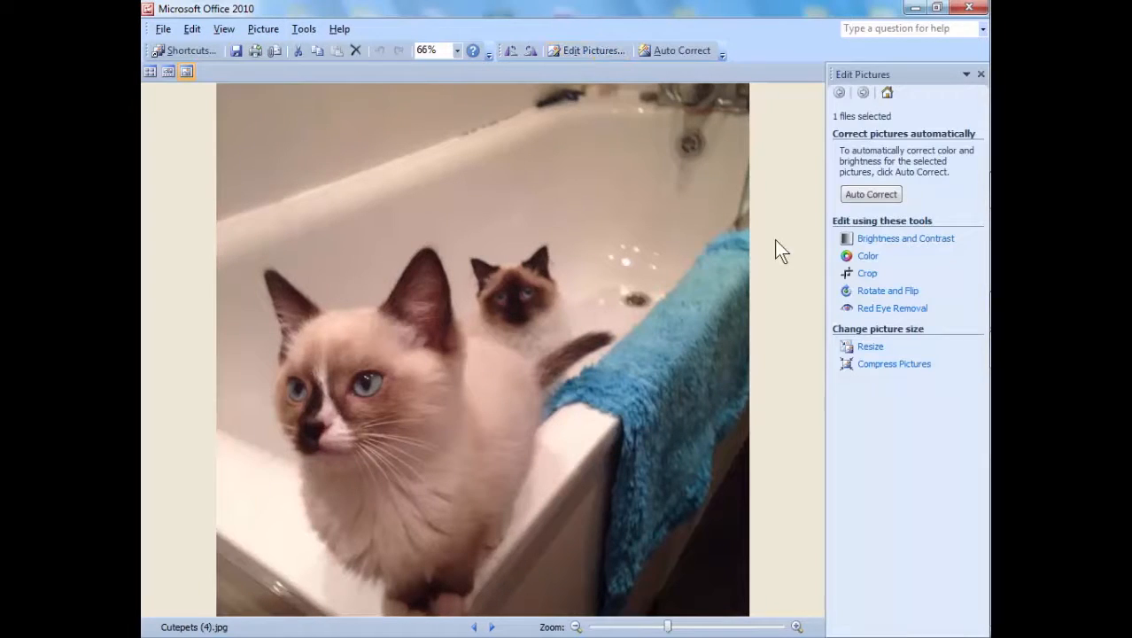
- Crop Cutepets (4) from 960 x 960 to a 960 x 414 banner
{"action": "left_click", "coordinate": [866, 272]}
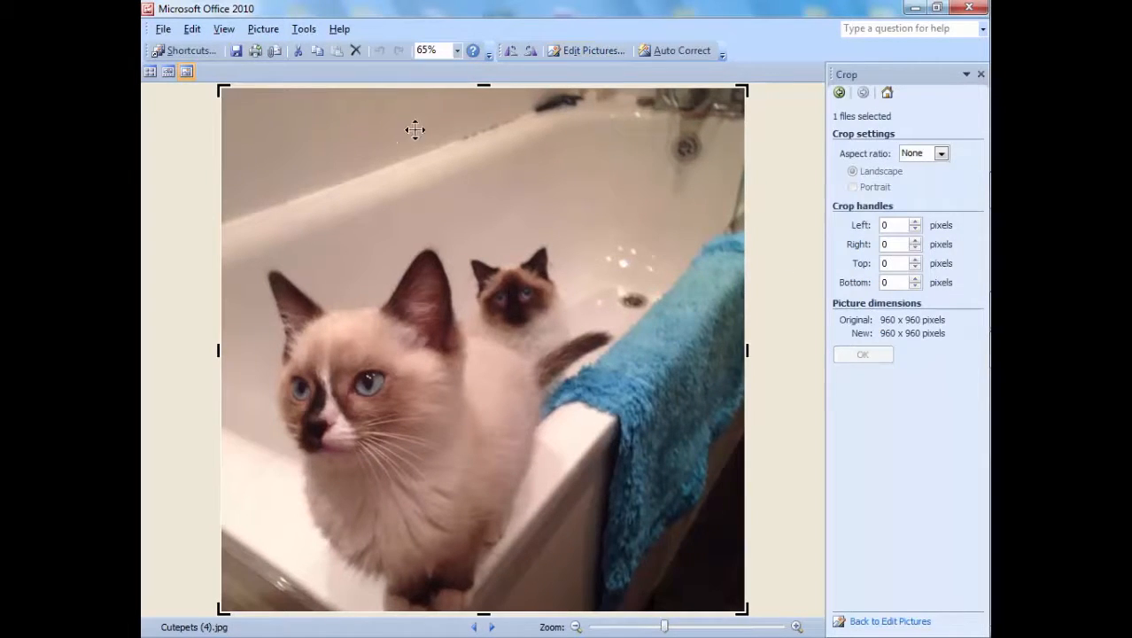
{"action": "left_click_drag", "start_coordinate": [483, 86], "coordinate": [483, 245]}
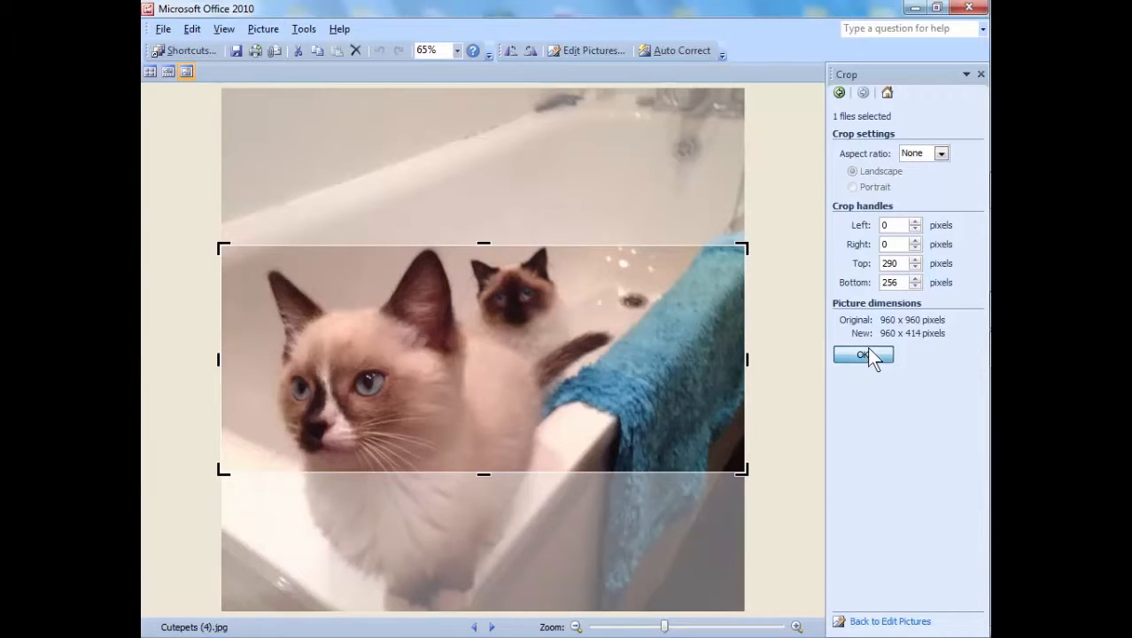
{"action": "left_click", "coordinate": [863, 354]}
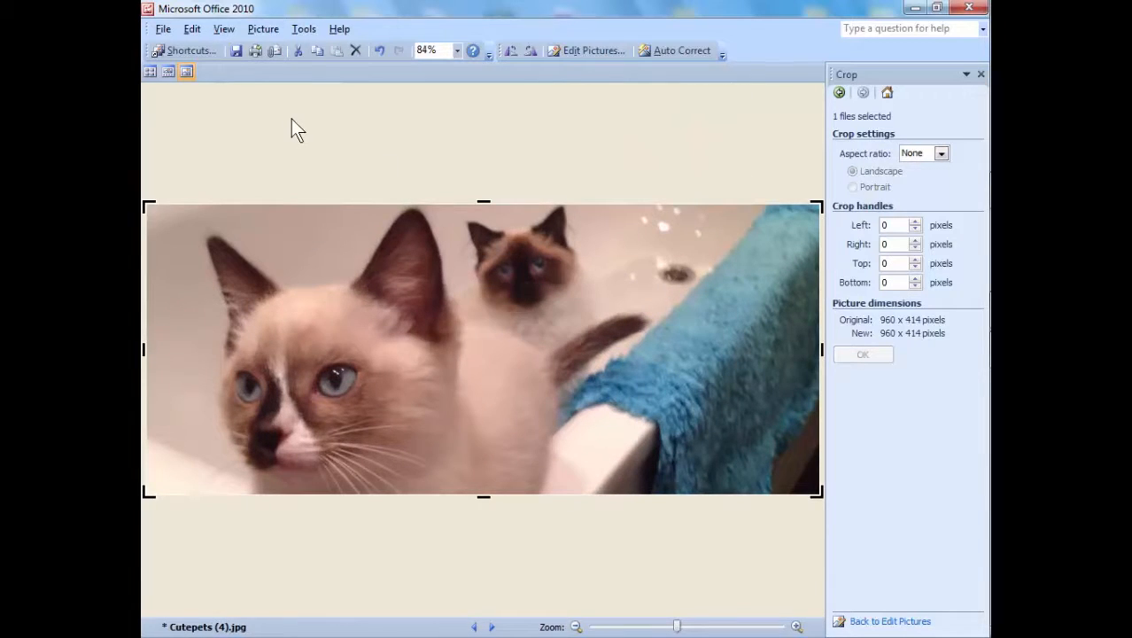
{"action": "mouse_move", "coordinate": [612, 277]}
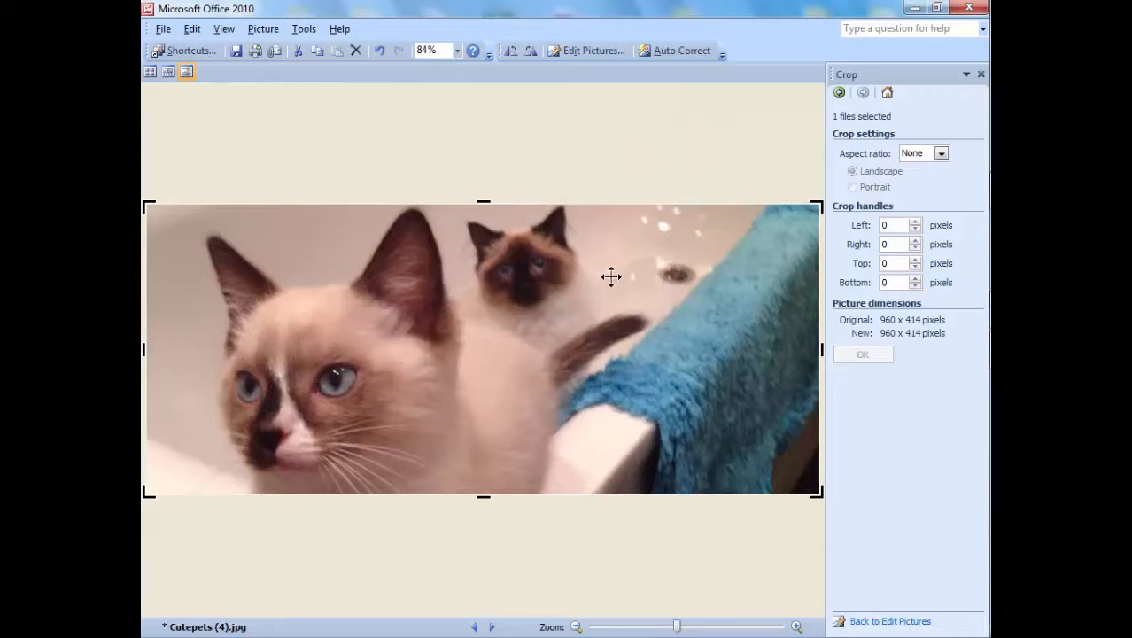
- Save the banner as Cutepets (4)1.jpg, then preview it and close Photo Viewer
{"action": "left_click", "coordinate": [163, 28]}
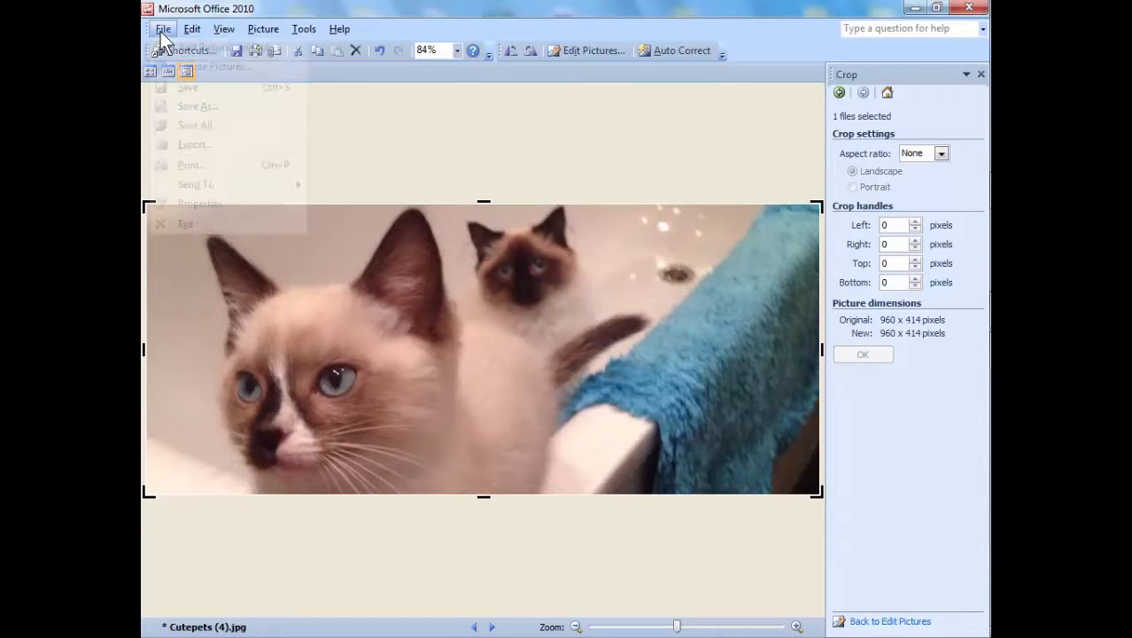
{"action": "left_click", "coordinate": [162, 30]}
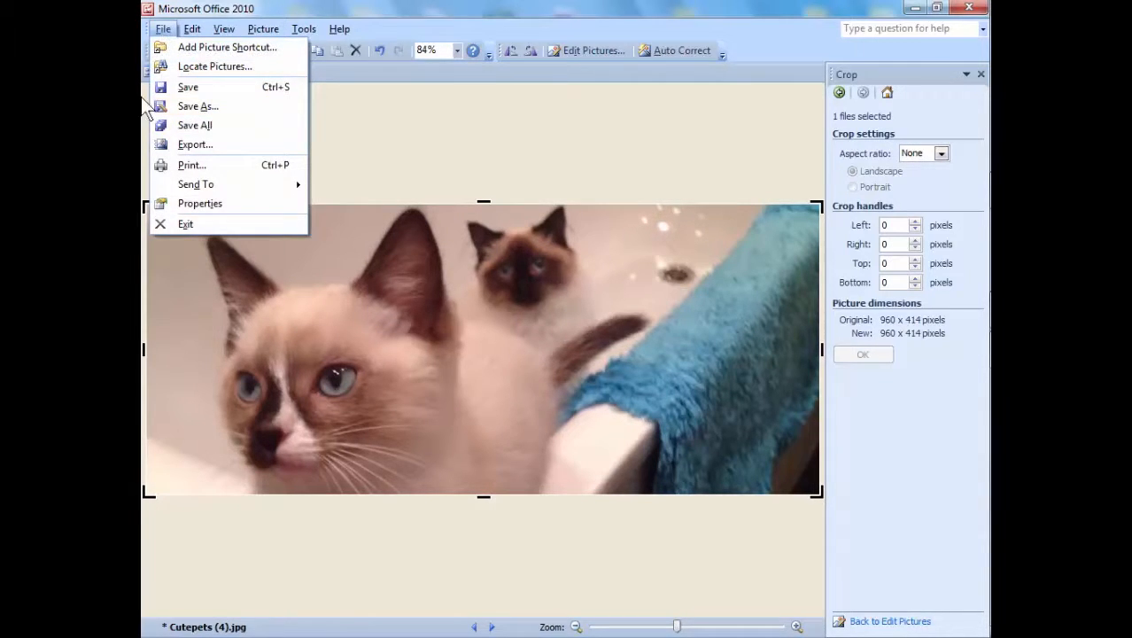
{"action": "left_click", "coordinate": [198, 105]}
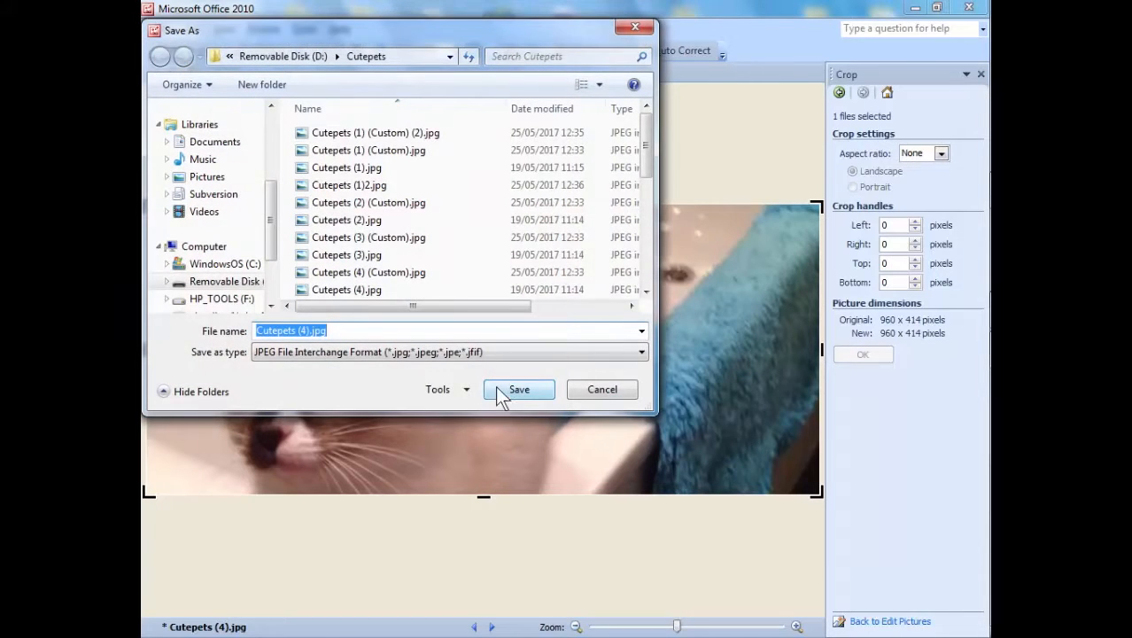
{"action": "left_click", "coordinate": [342, 330]}
{"action": "type", "text": "1"}
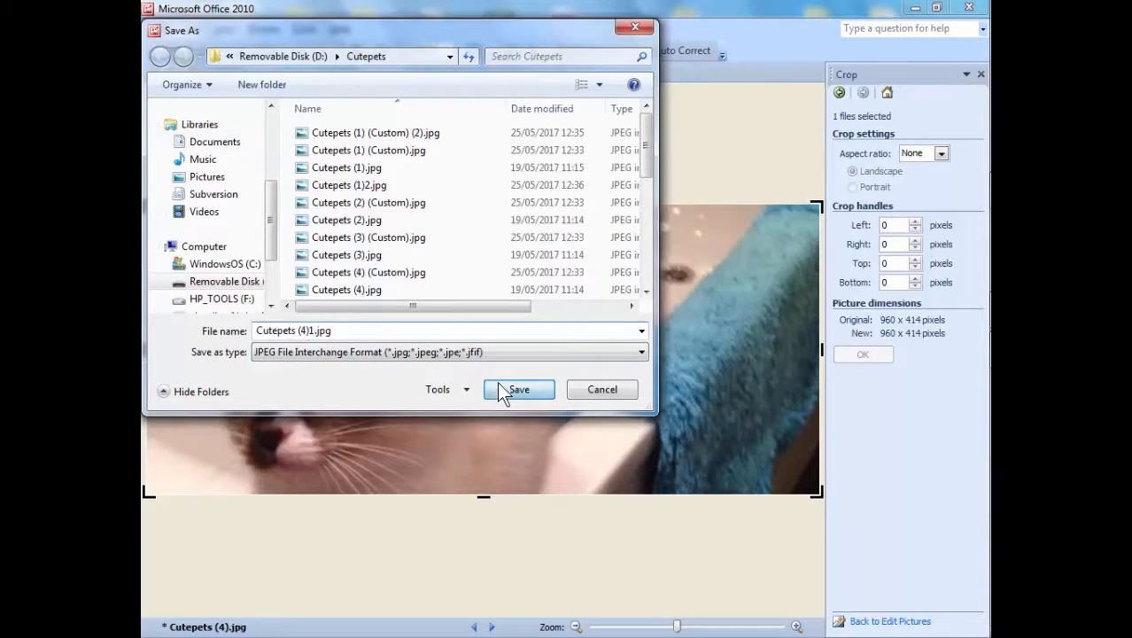
{"action": "left_click", "coordinate": [518, 389]}
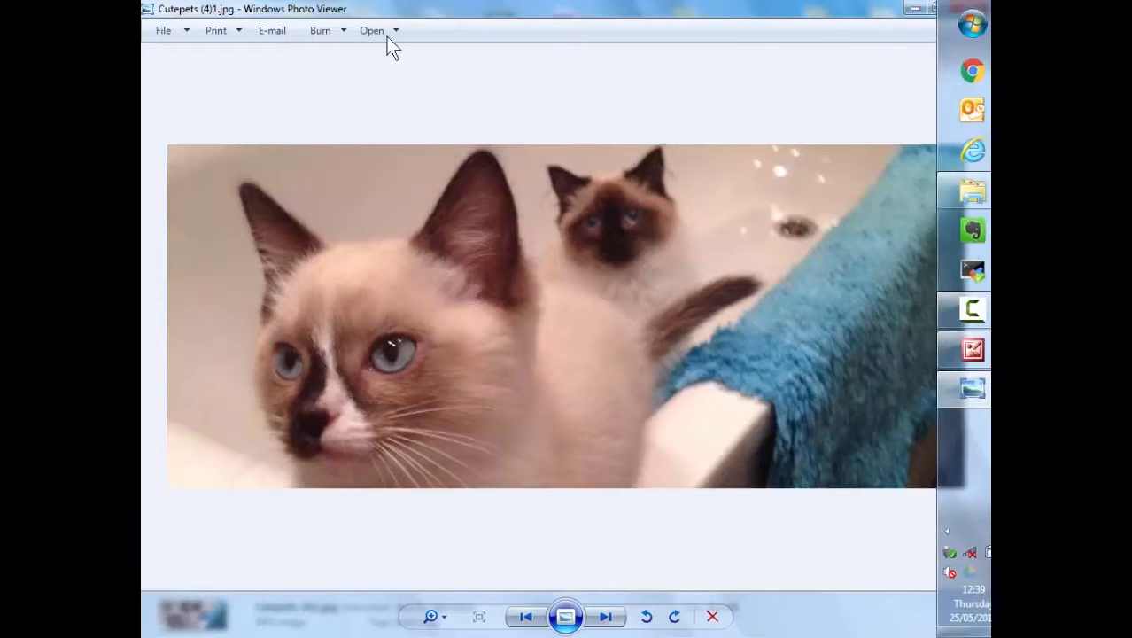
{"action": "left_click", "coordinate": [937, 9]}
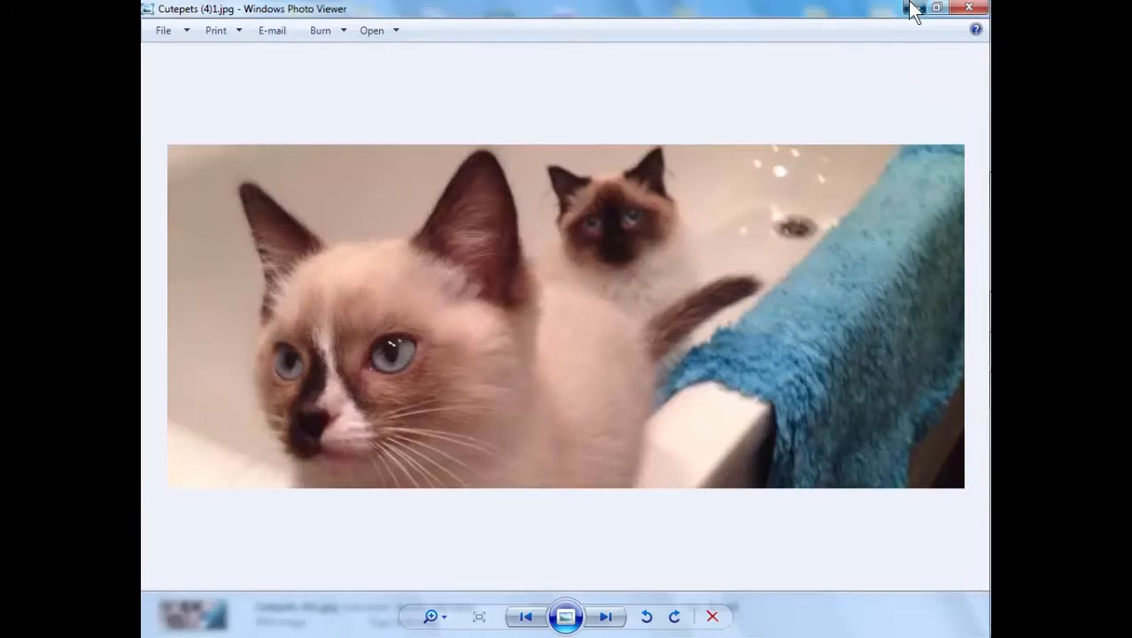
{"action": "left_click", "coordinate": [972, 7]}
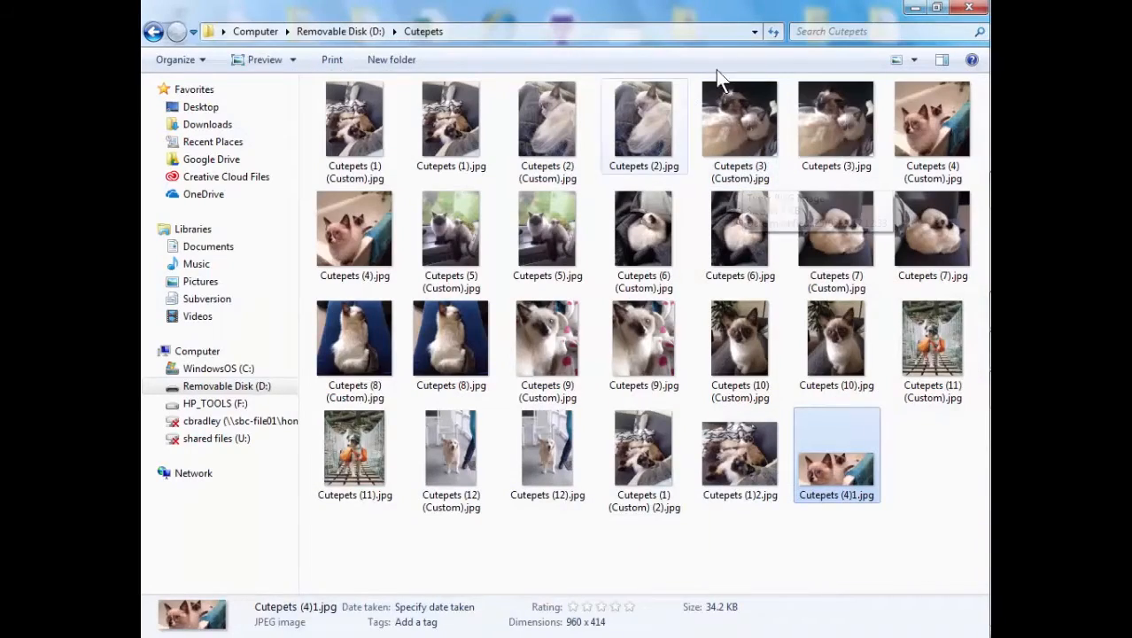